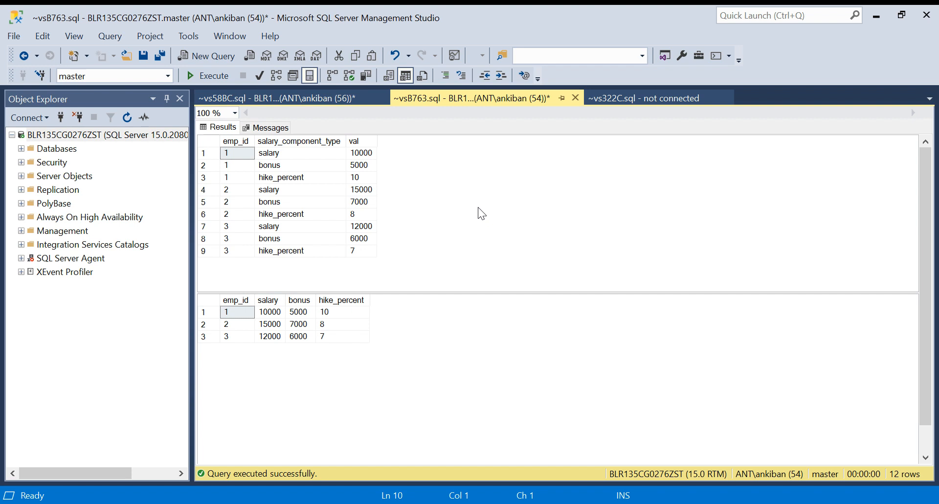
mouse_move(409, 202)
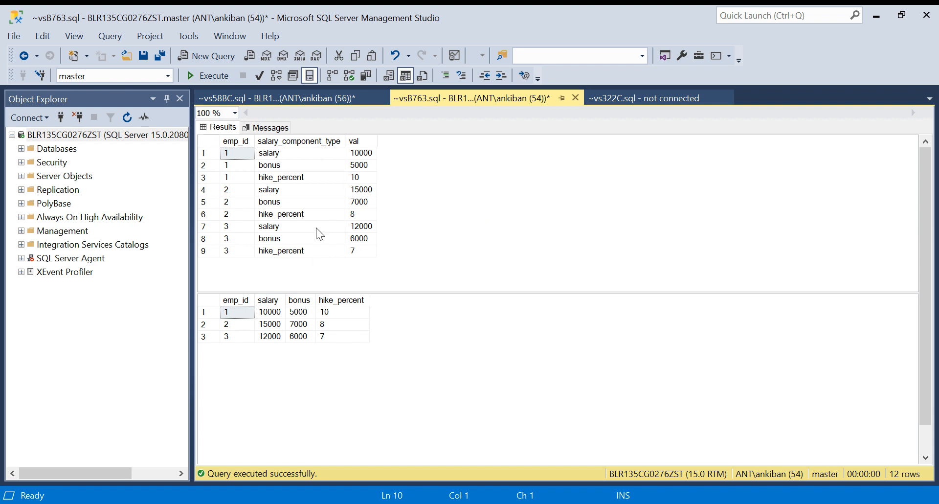
mouse_move(269, 174)
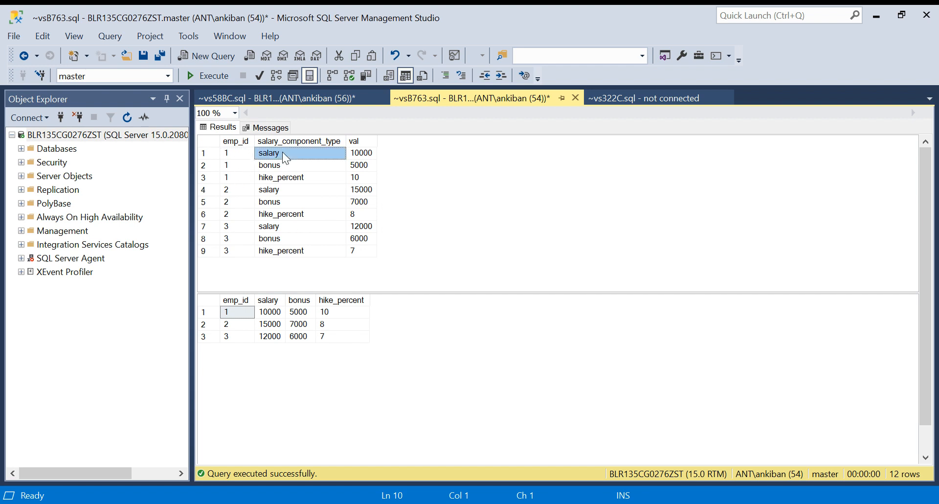
Review the employee component rows and pivoted results, enlarging the unpivoted results pane
click(361, 152)
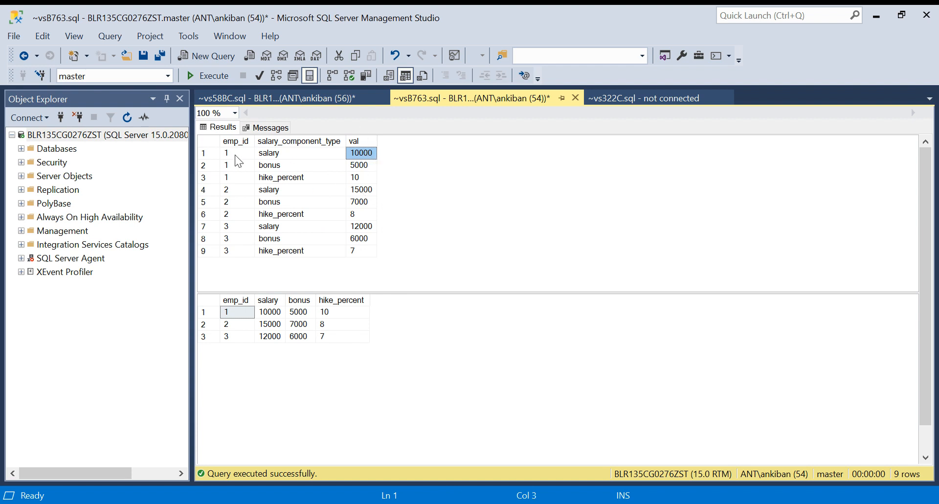
click(269, 153)
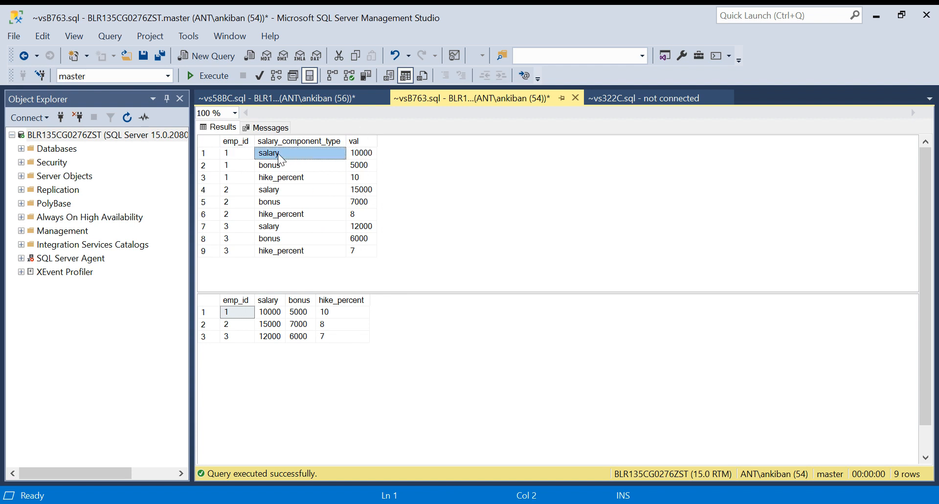
click(269, 165)
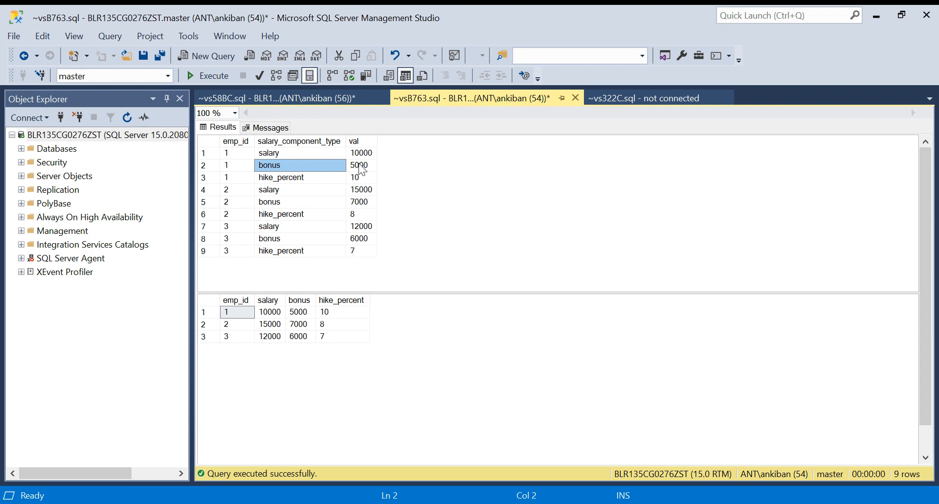
click(281, 177)
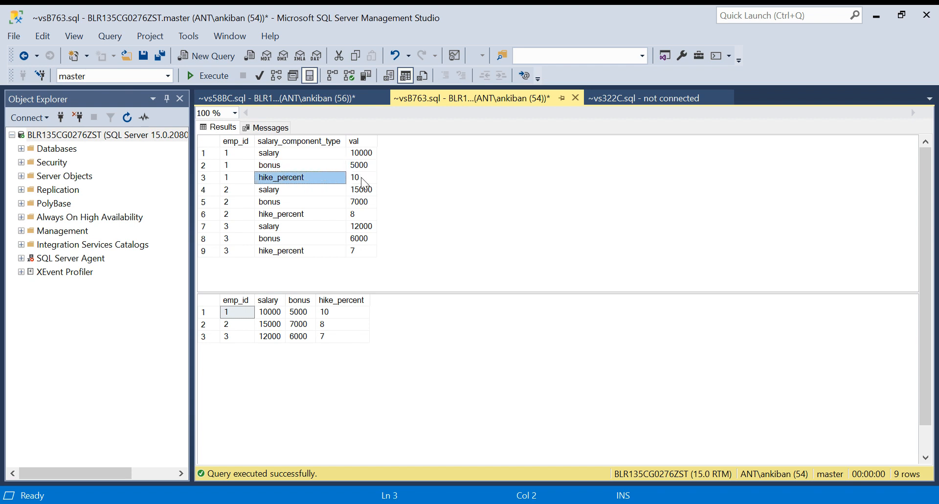
click(227, 189)
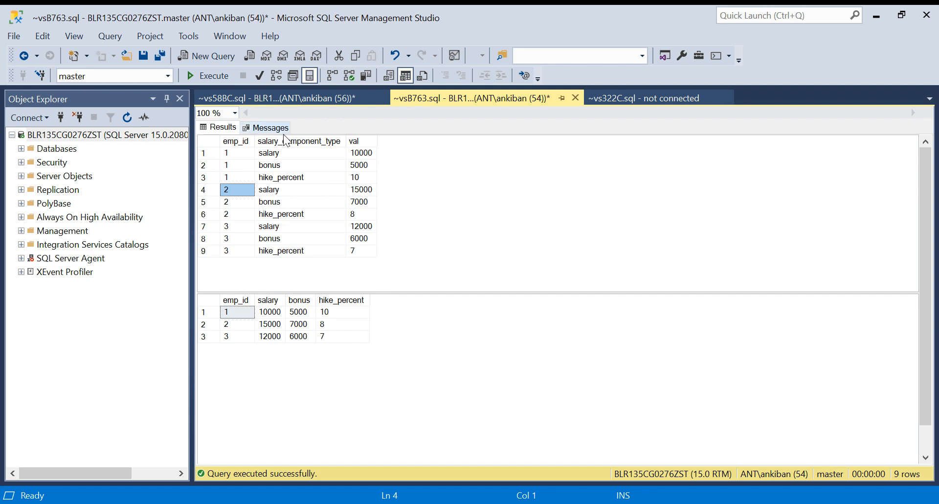
click(237, 226)
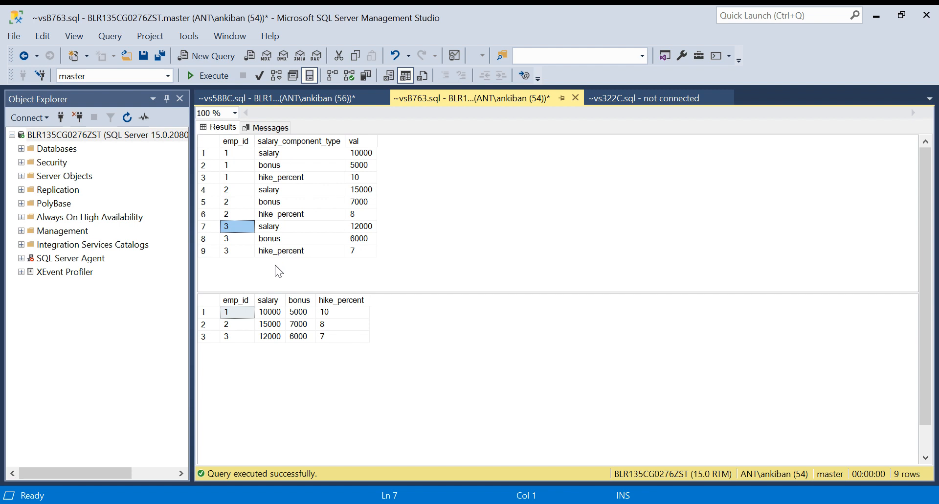
mouse_move(344, 197)
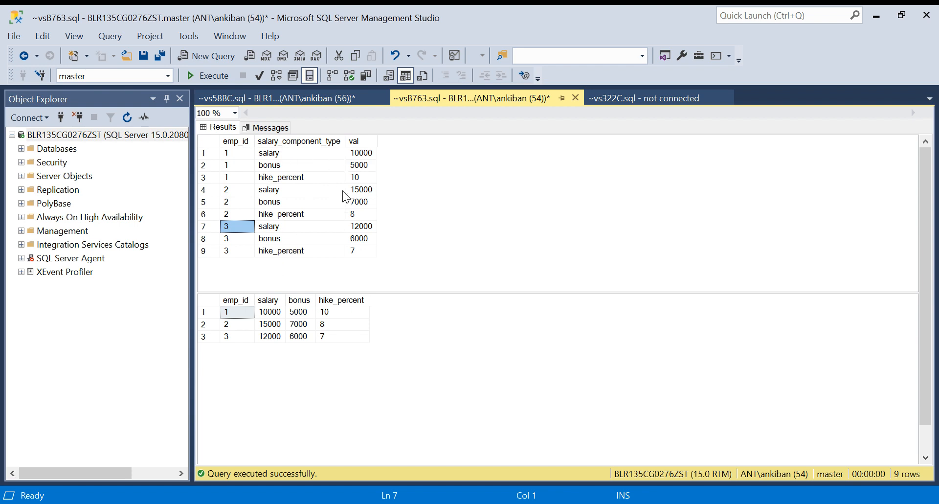
mouse_move(270, 218)
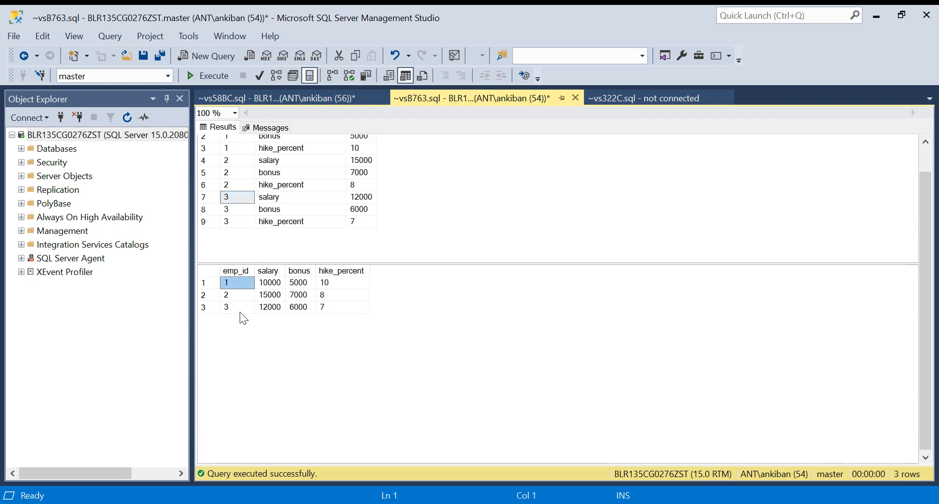
click(226, 282)
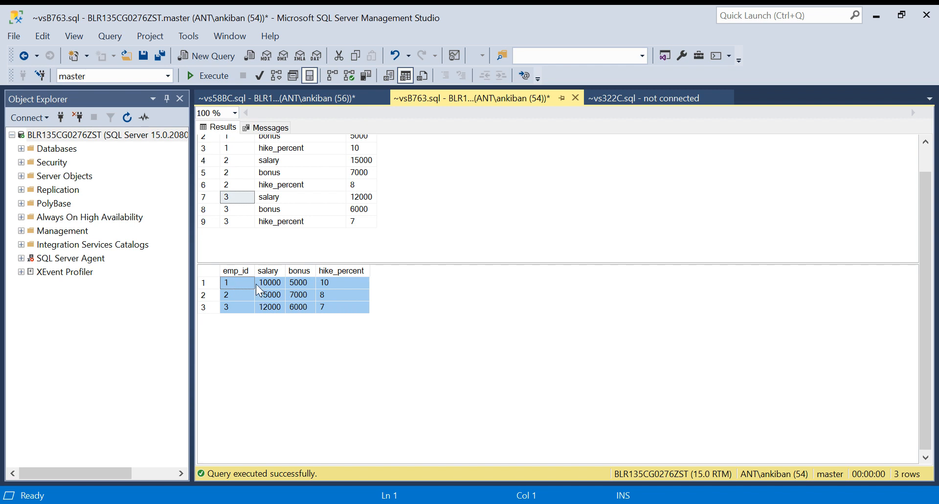
click(342, 283)
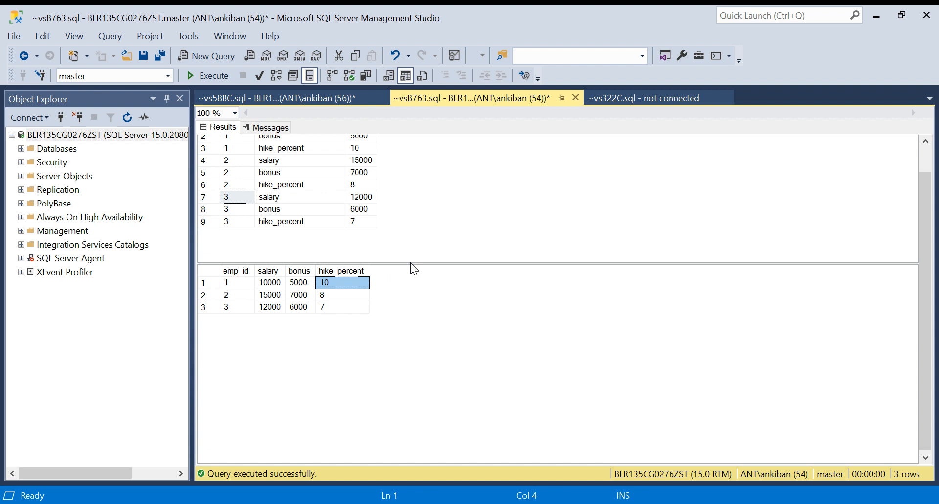
drag(411, 266, 410, 291)
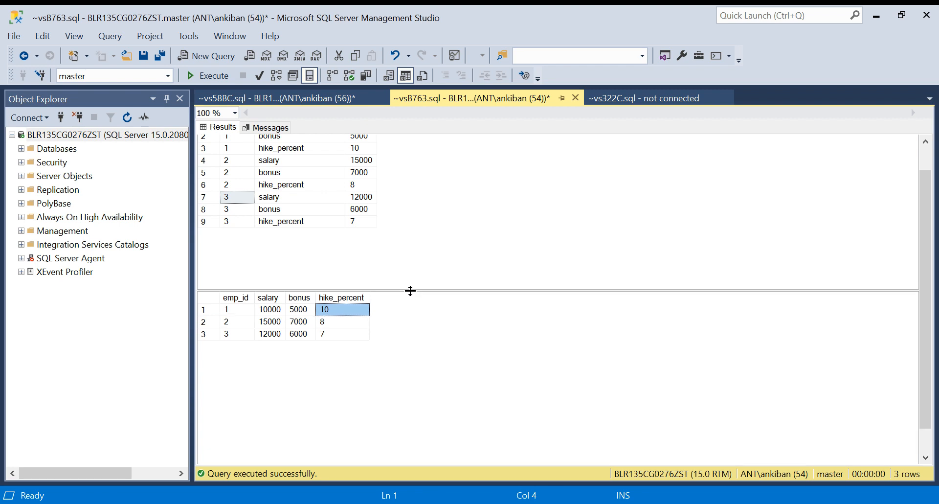
mouse_move(339, 176)
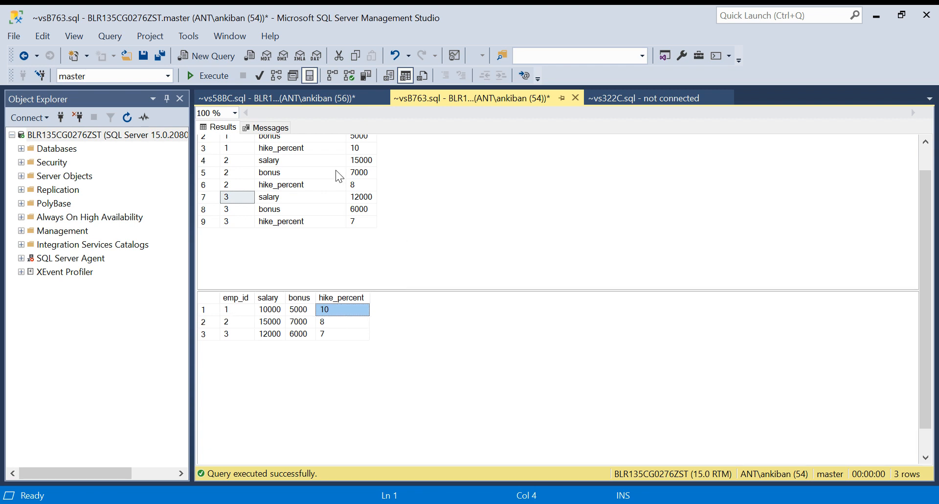
mouse_move(276, 336)
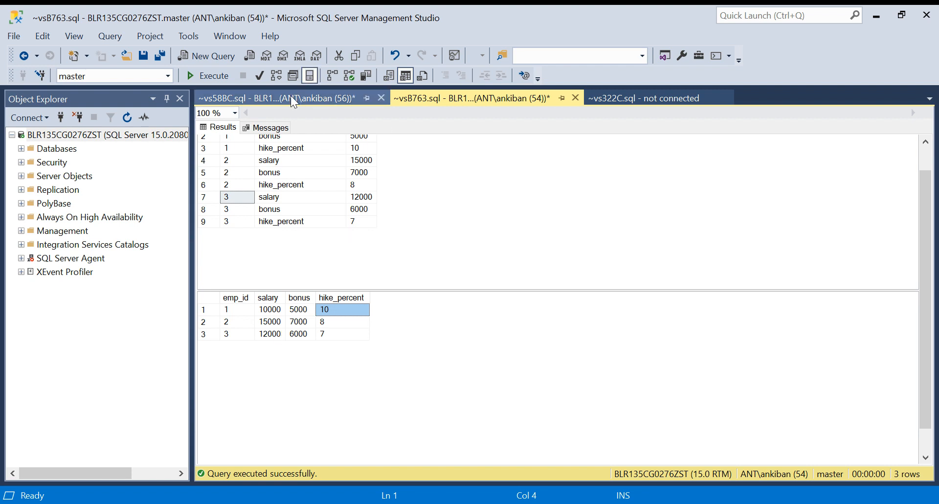
In the ~vs58BC.sql script, start the select list with emp_id
click(288, 97)
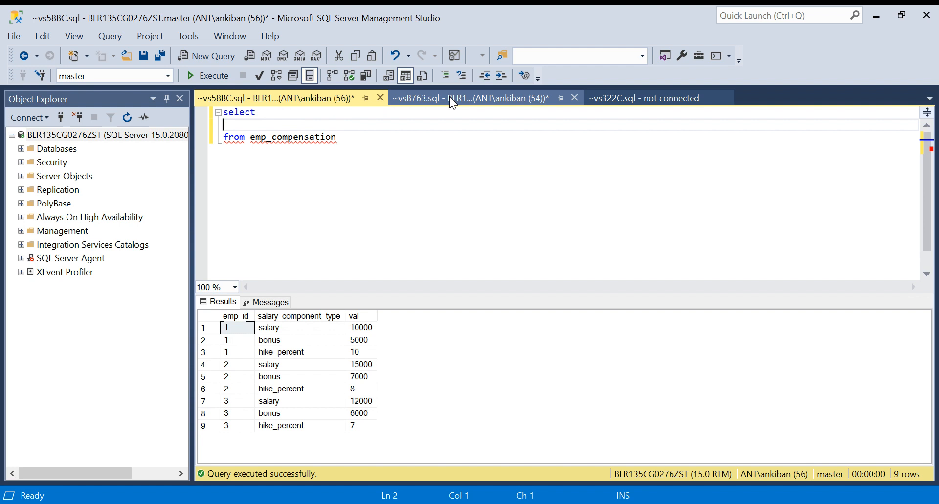
click(470, 98)
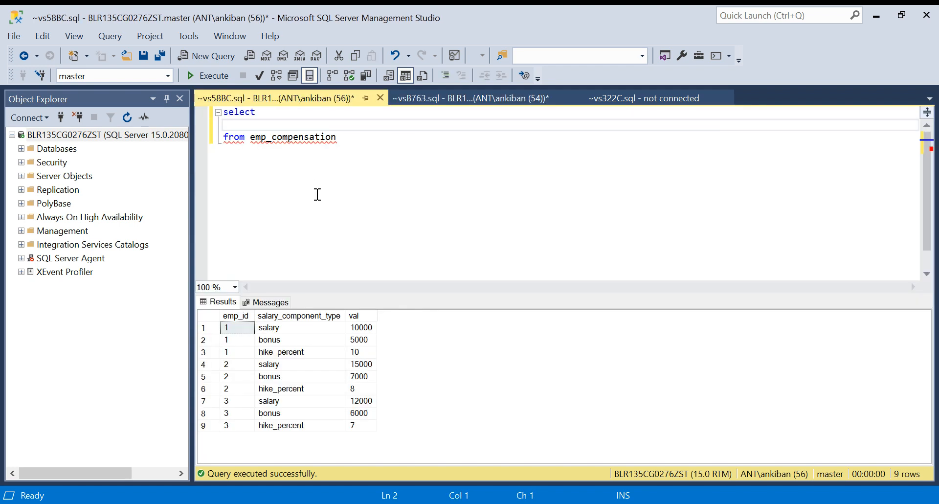
text(empid)
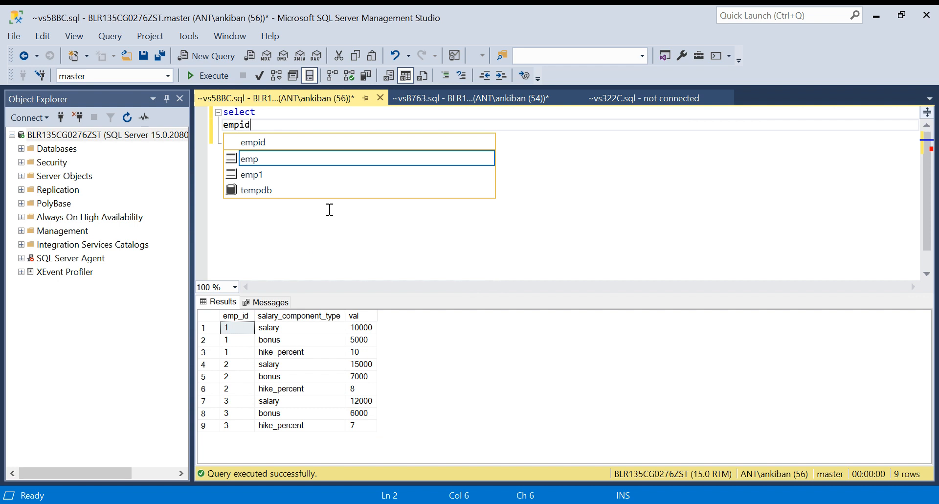
key(BackSpace)
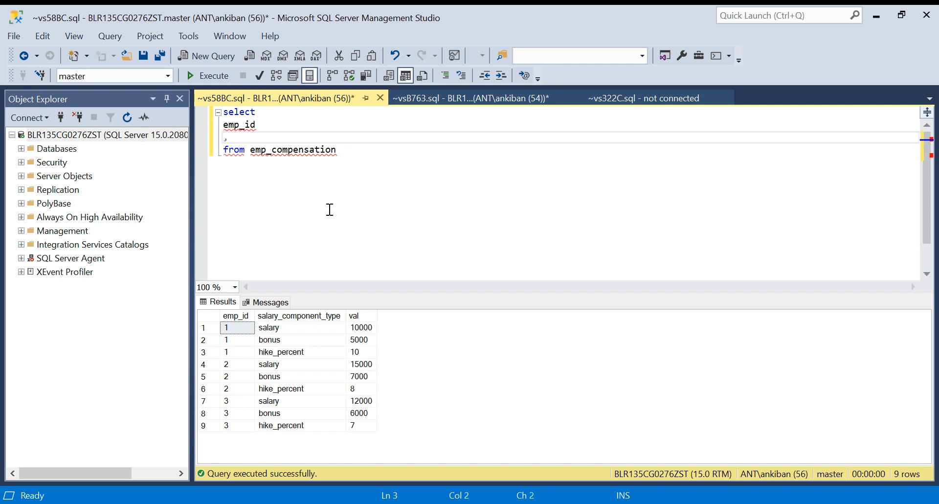
Switch between the script tabs and return to the query being written
click(473, 97)
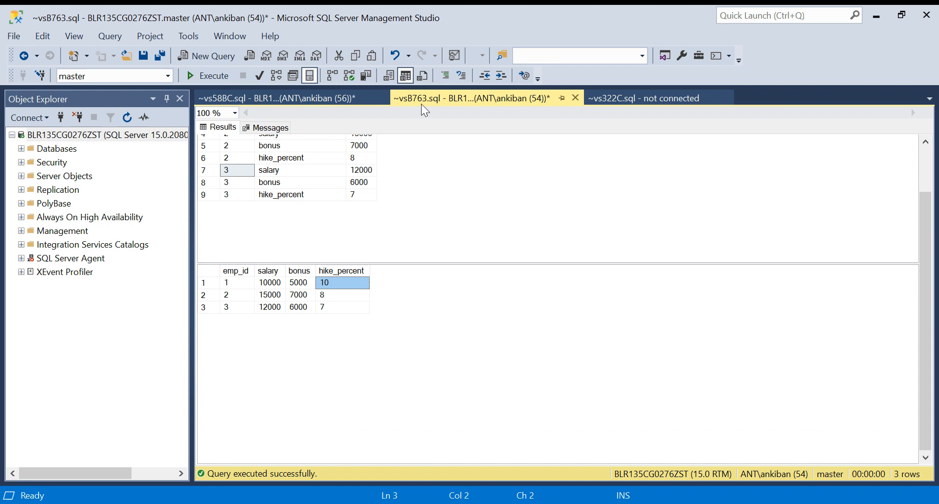
click(282, 98)
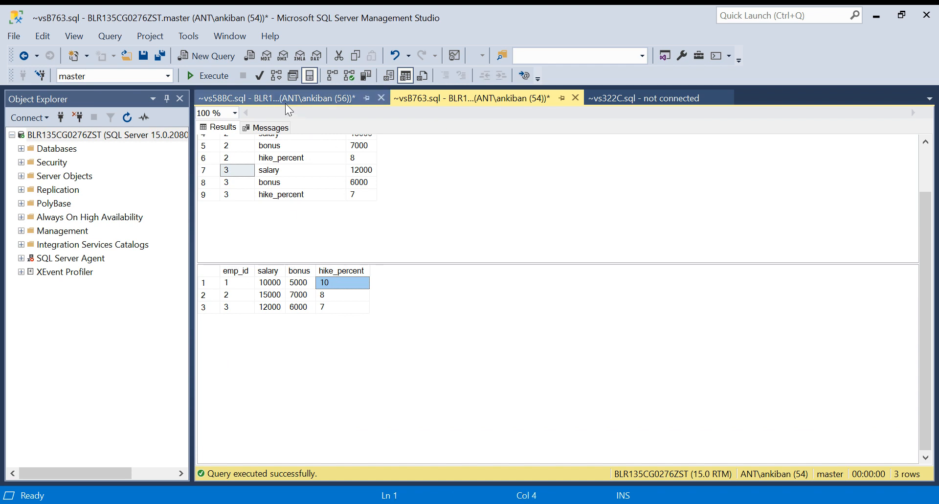
click(272, 98)
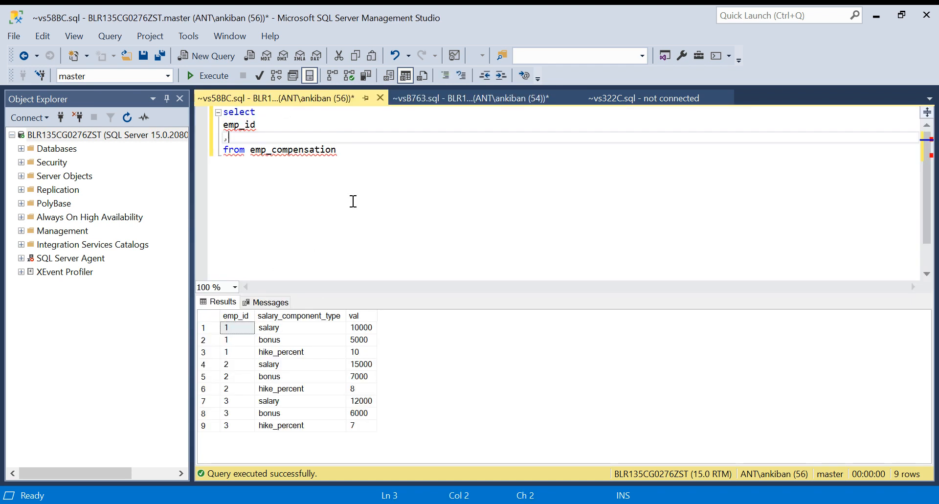
Add the column case when salary_component_type='salary' then val end as salary
text(C)
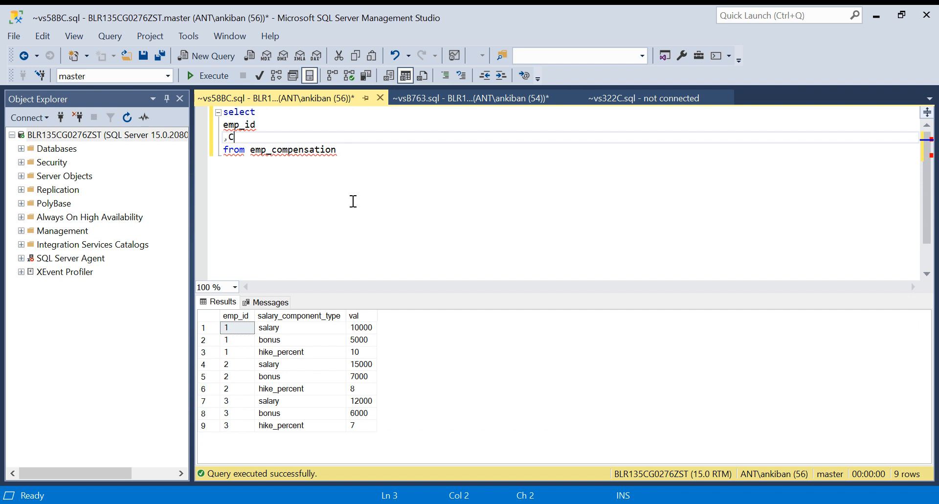
text(AS)
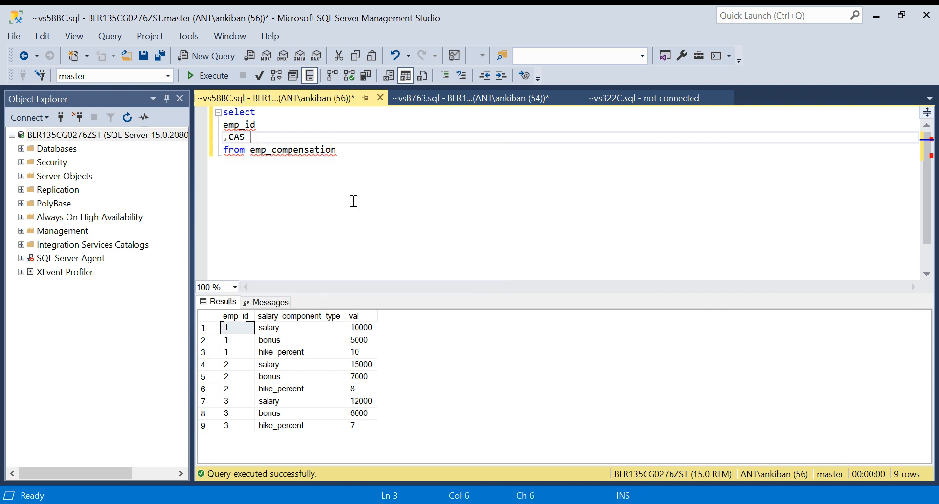
text(HWEN)
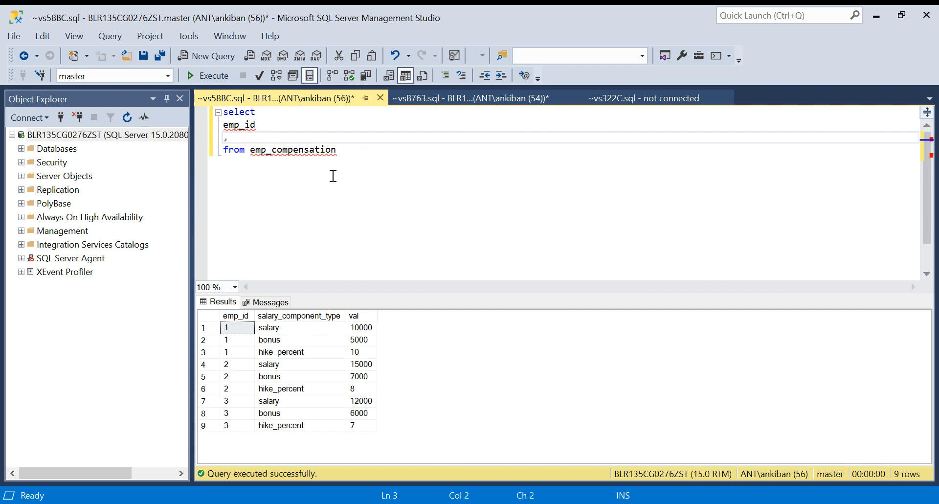
text(case when)
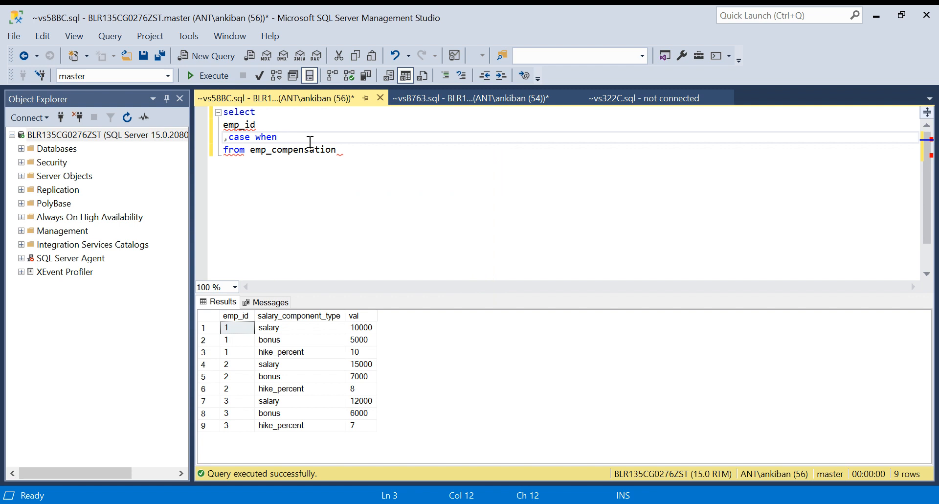
text(salary)
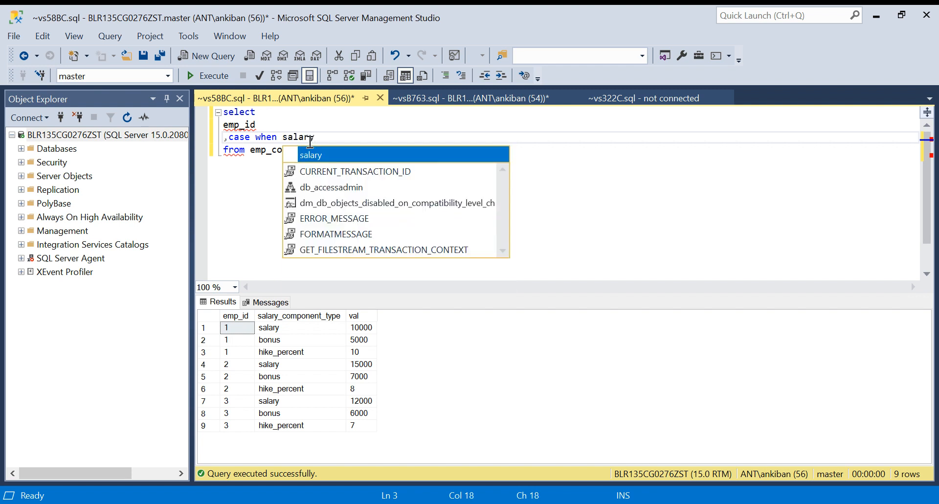
text(_)
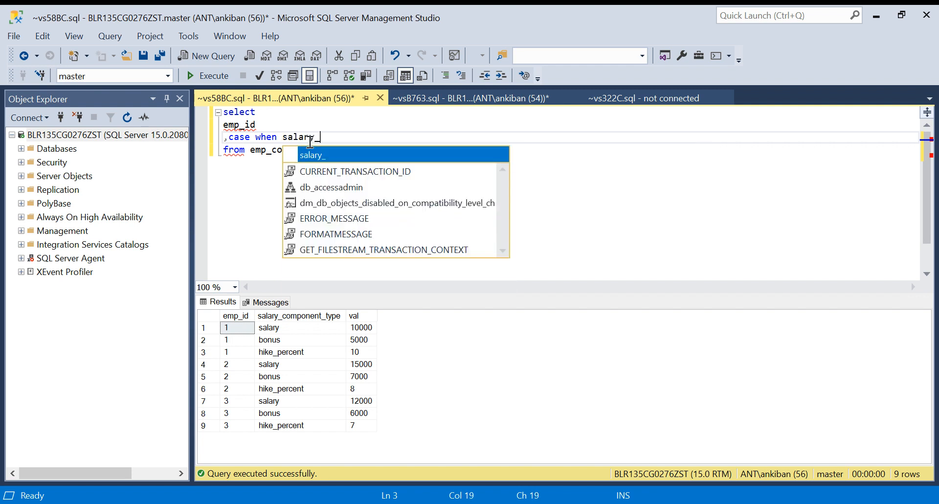
text(component)
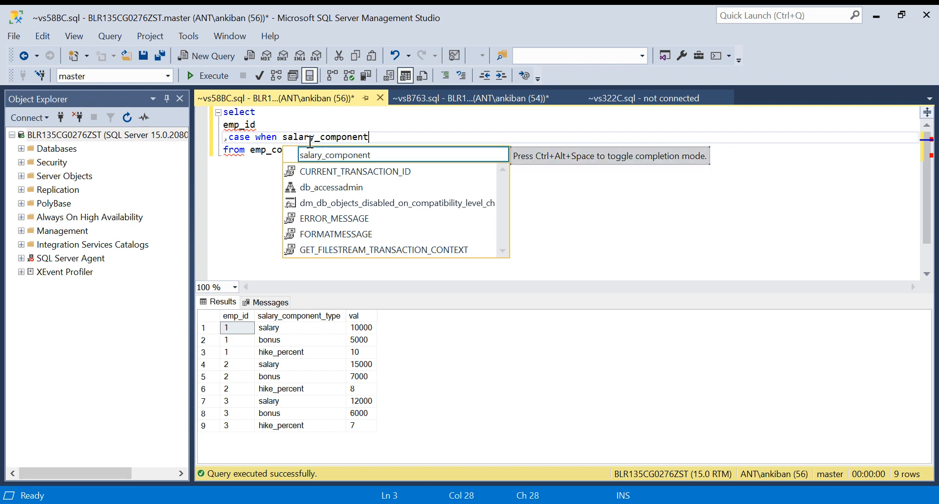
text(_type='s)
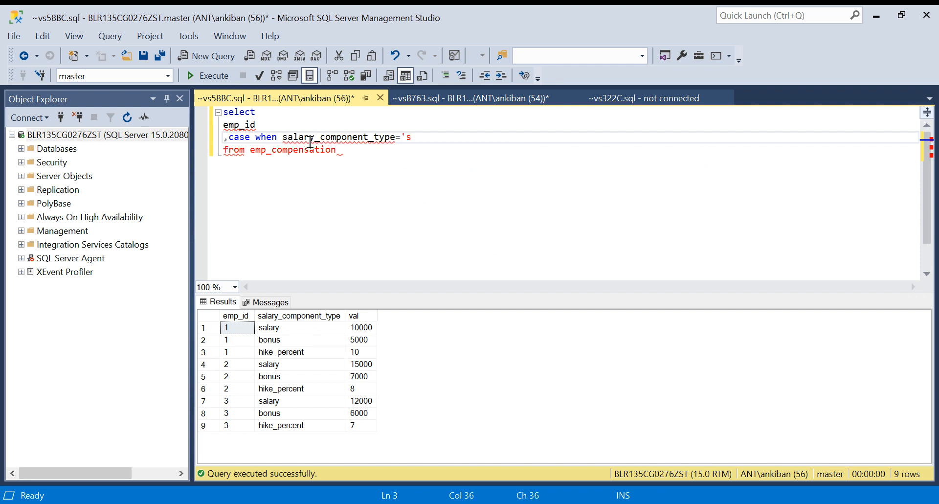
text(alary')
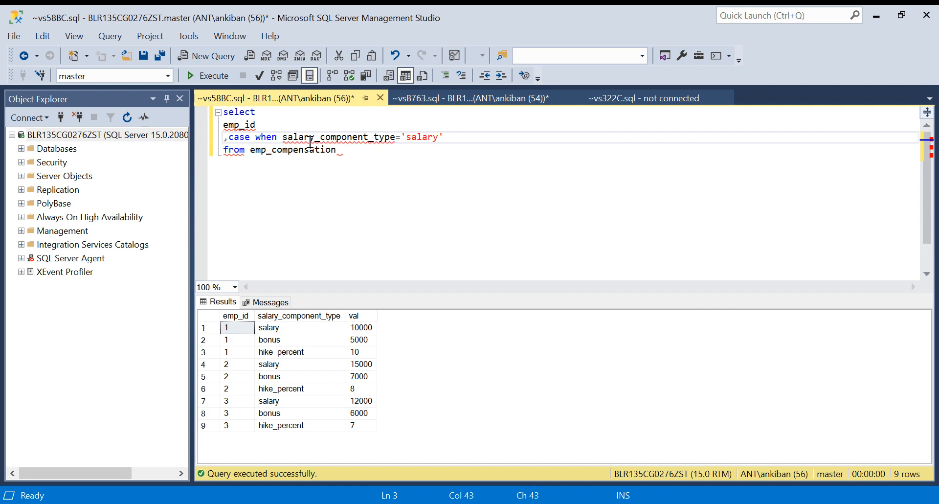
text(then val end a)
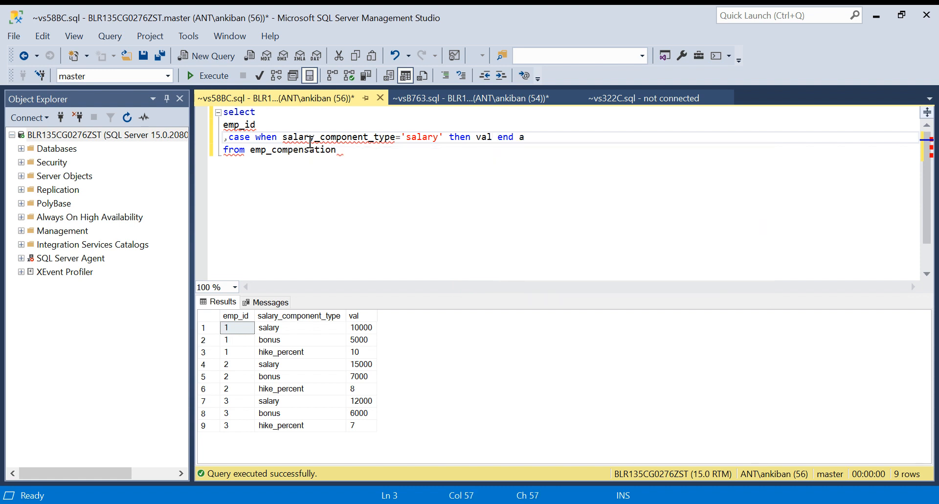
text(s salary)
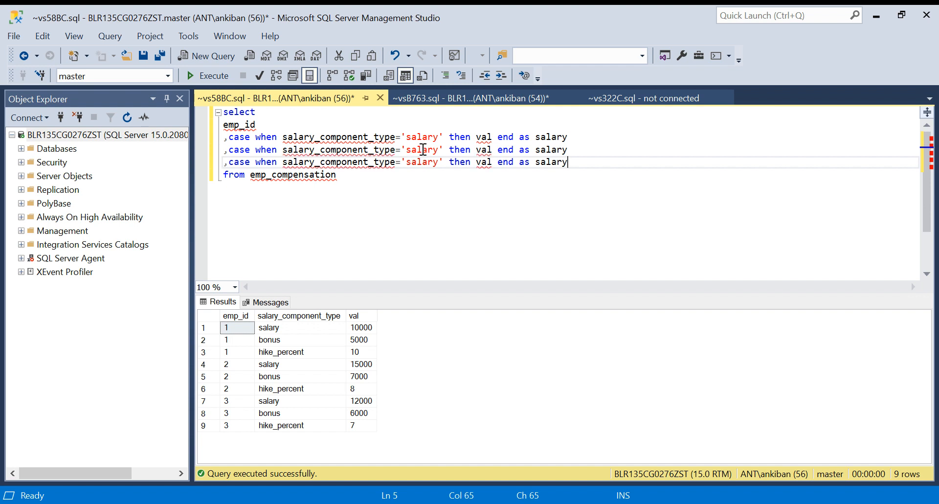
Change the duplicated CASE lines to 'bonus' and 'hike_percent', aliasing the second as bonus
text(b)
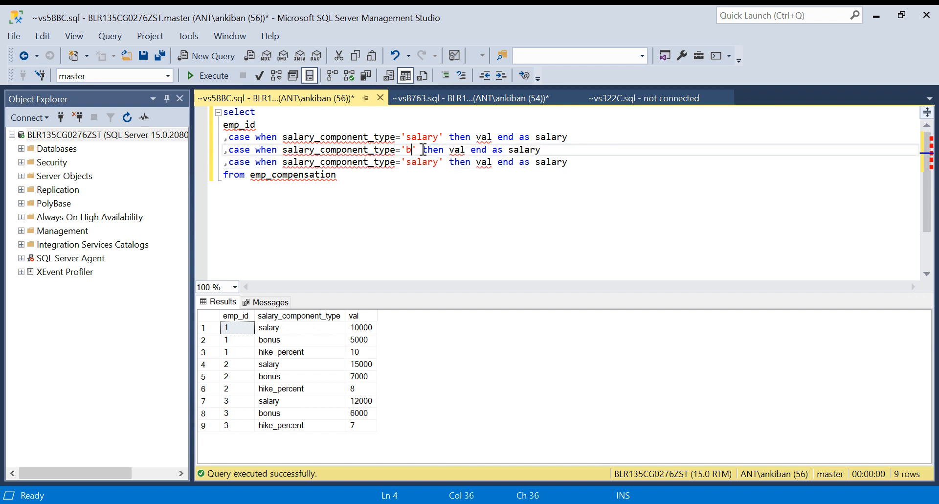
text(onus)
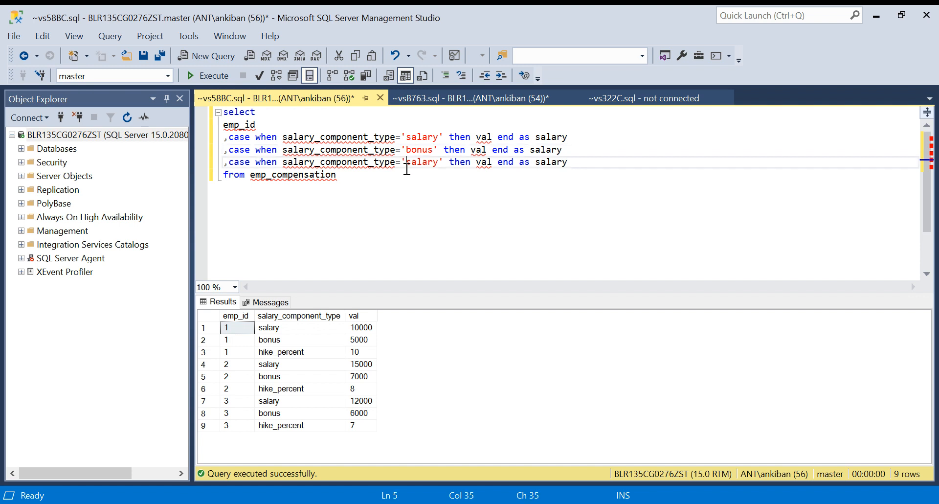
double_click(422, 162)
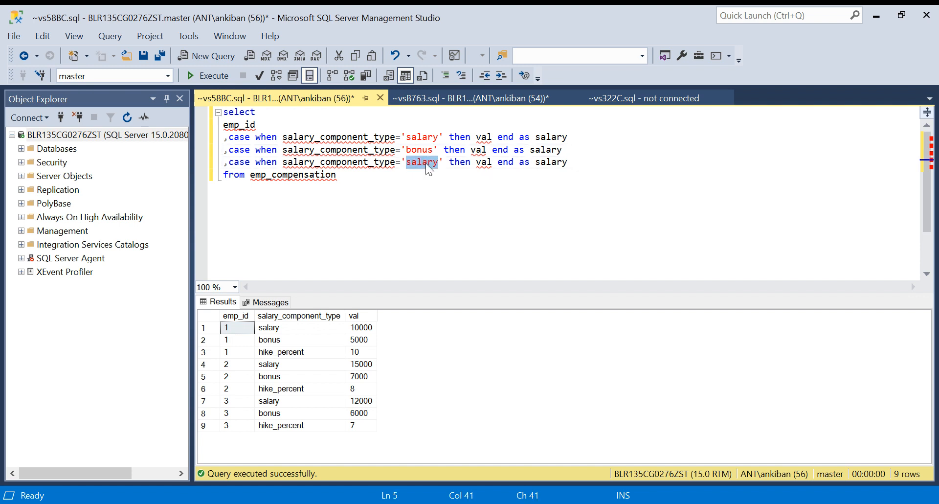
click(281, 352)
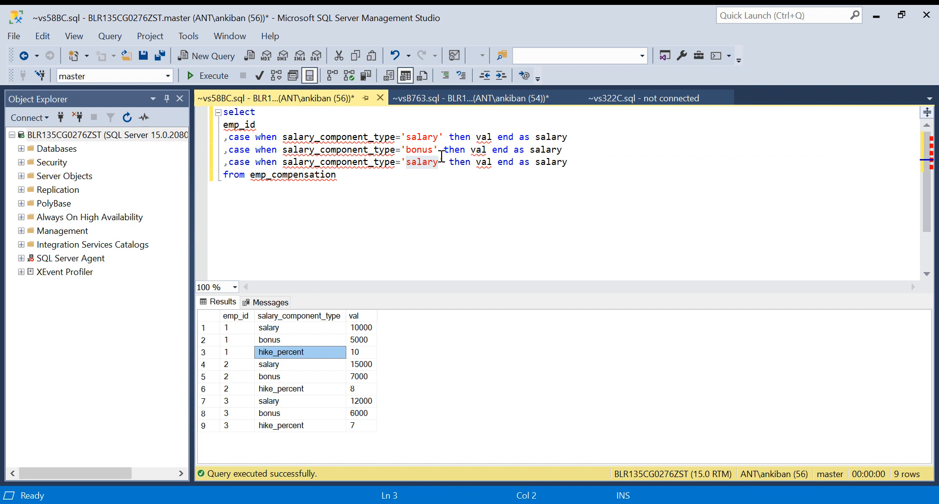
double_click(421, 162)
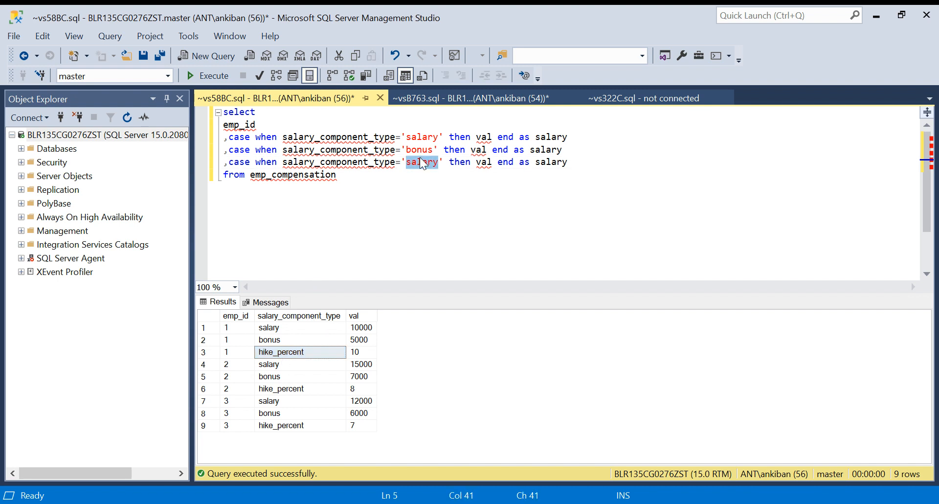
text(hike_percent)
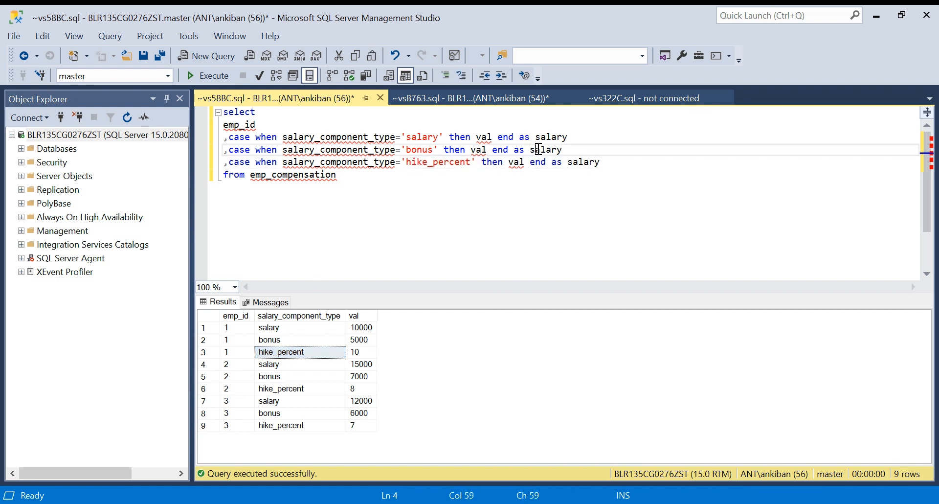
text(bonu)
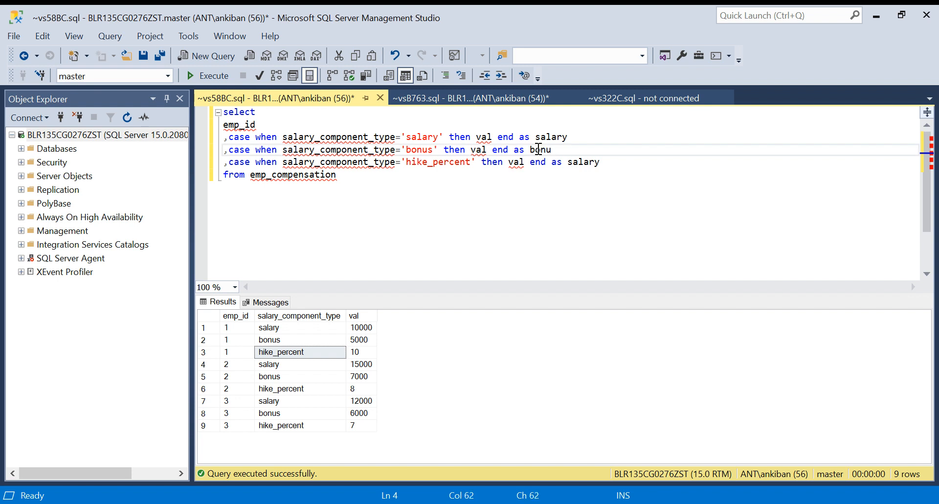
double_click(438, 162)
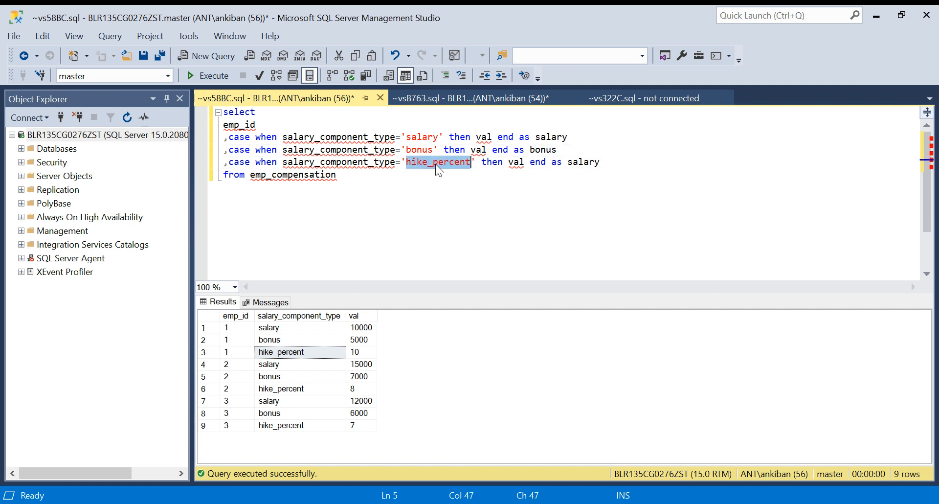
text(hike_percent)
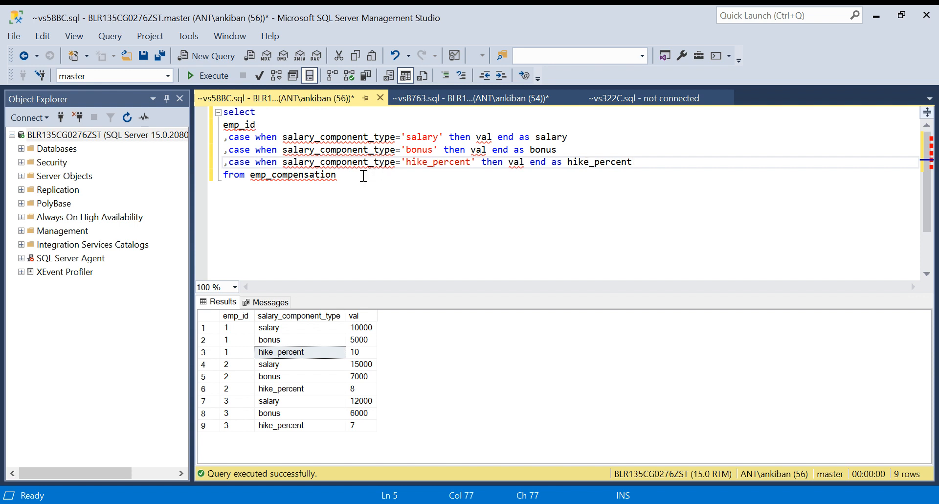
Run the CASE query showing salary, bonus and hike_percent columns, then begin a select above
key(ctrl+a)
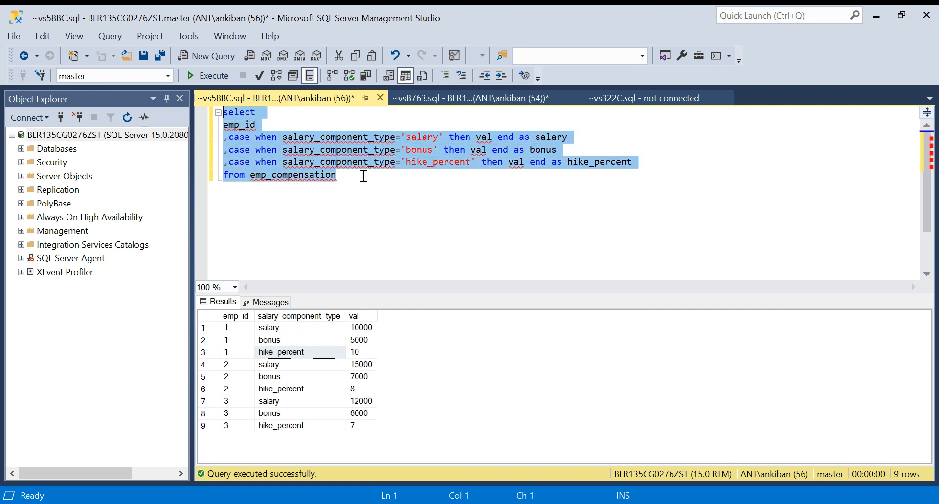
click(189, 75)
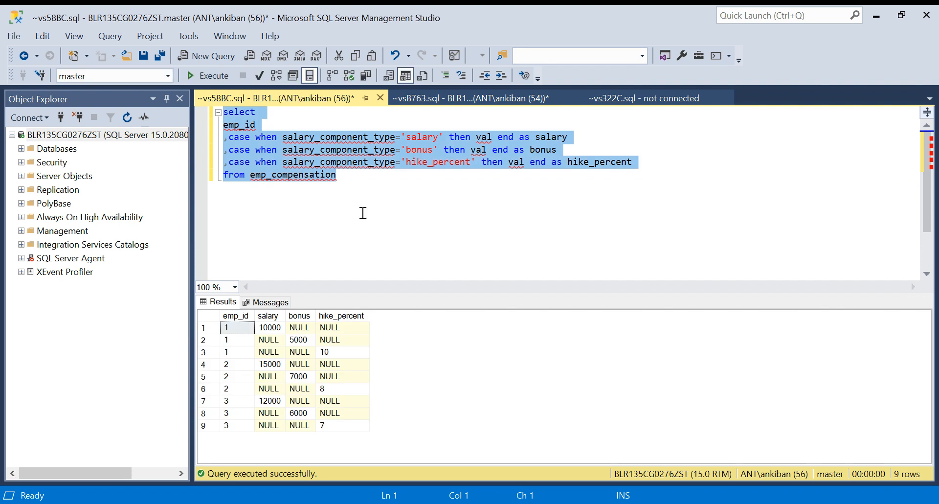
mouse_move(350, 346)
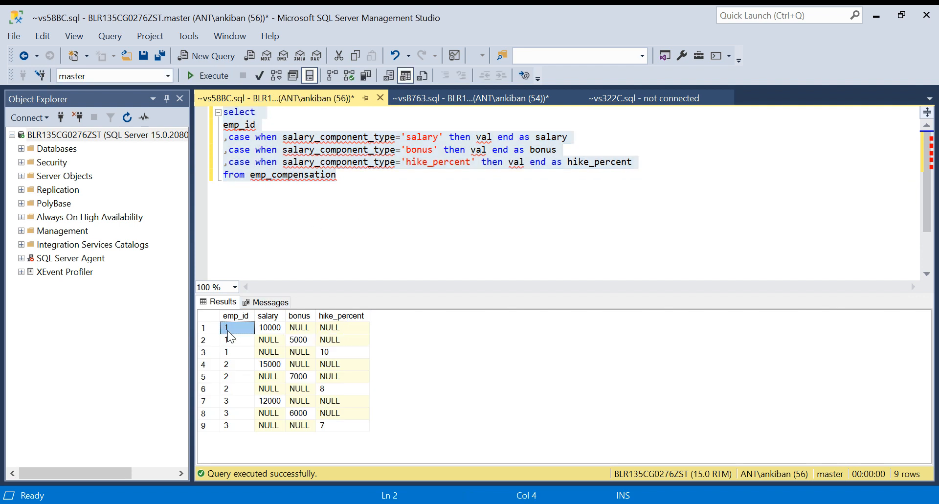
click(269, 327)
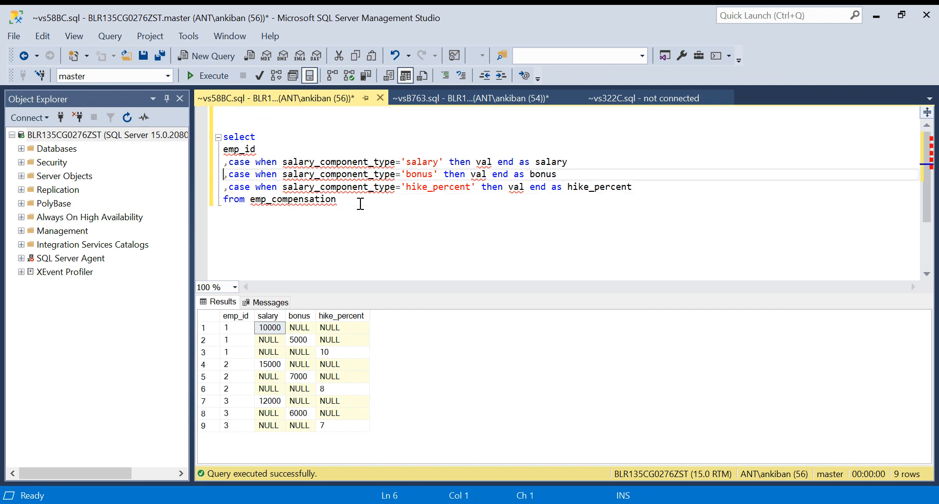
text(select * from from emp_compensation;)
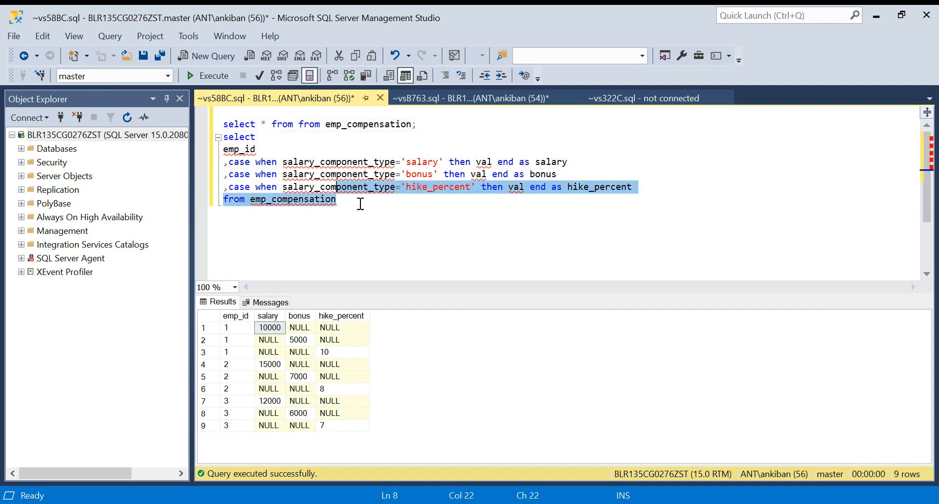
Remove the doubled 'from', rerun both queries, and inspect employee 1's bonus and hike_percent
key(ctrl+a)
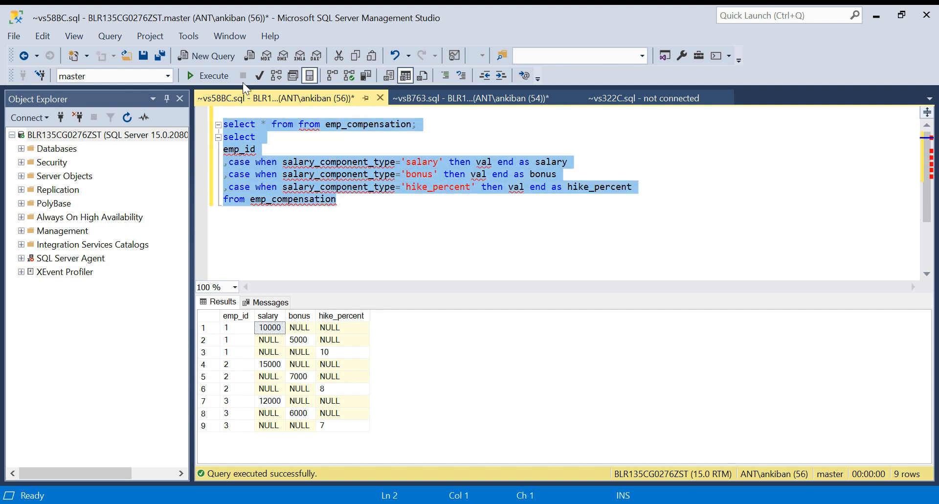
click(214, 75)
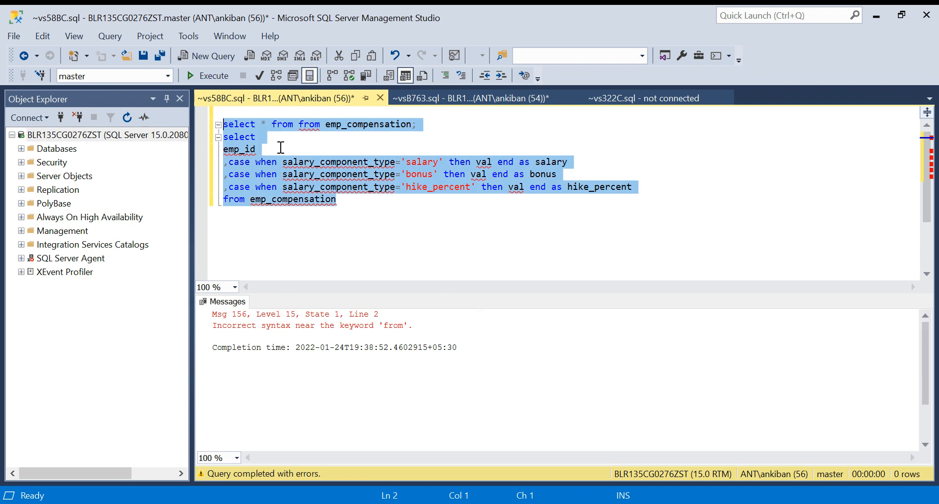
click(336, 200)
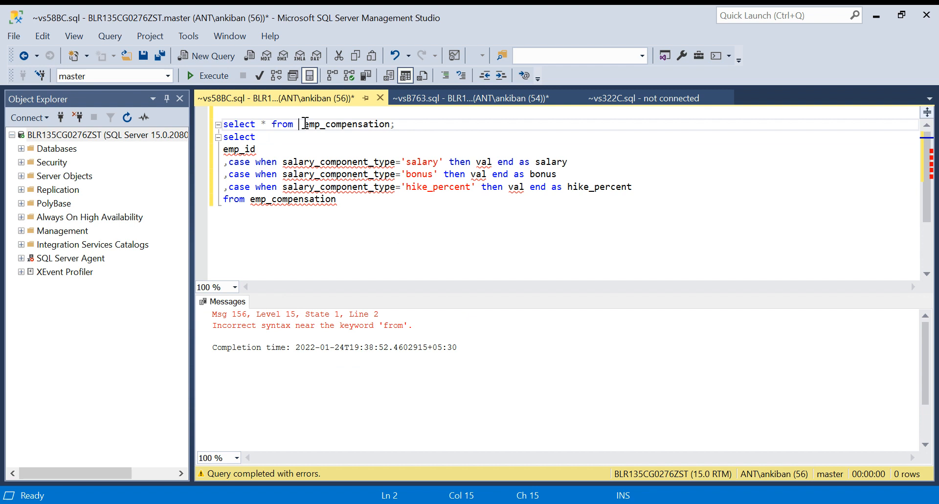
key(ctrl+a)
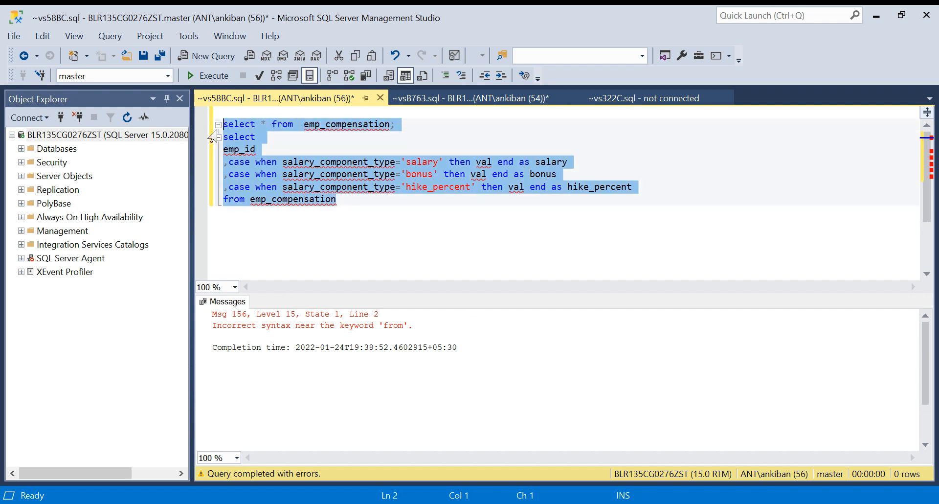
click(213, 75)
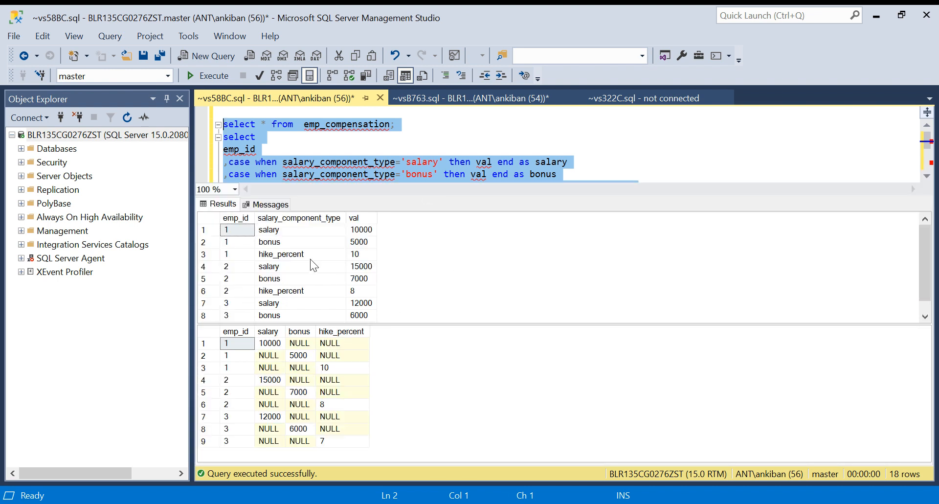
mouse_move(258, 367)
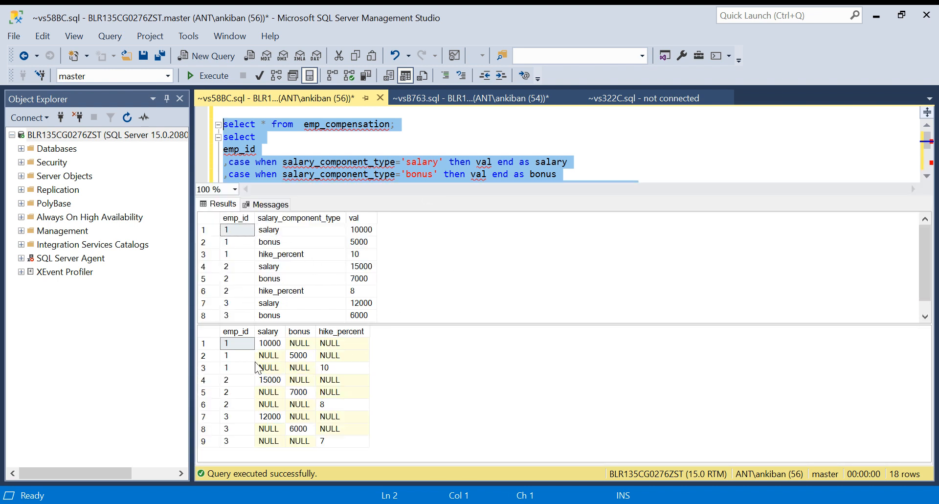
mouse_move(273, 358)
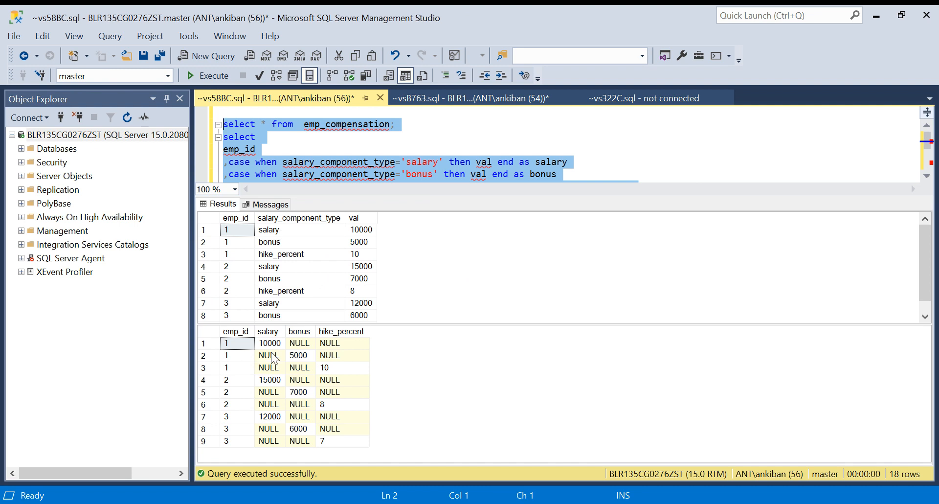
click(300, 343)
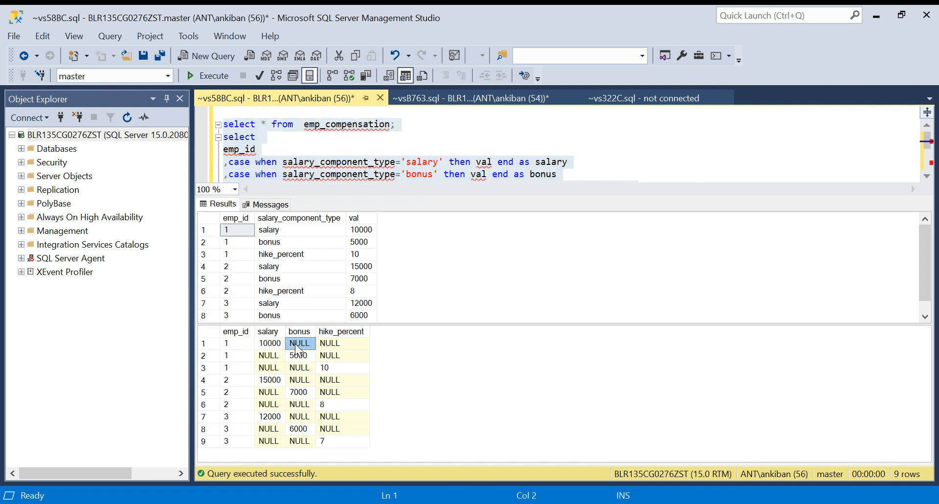
click(342, 343)
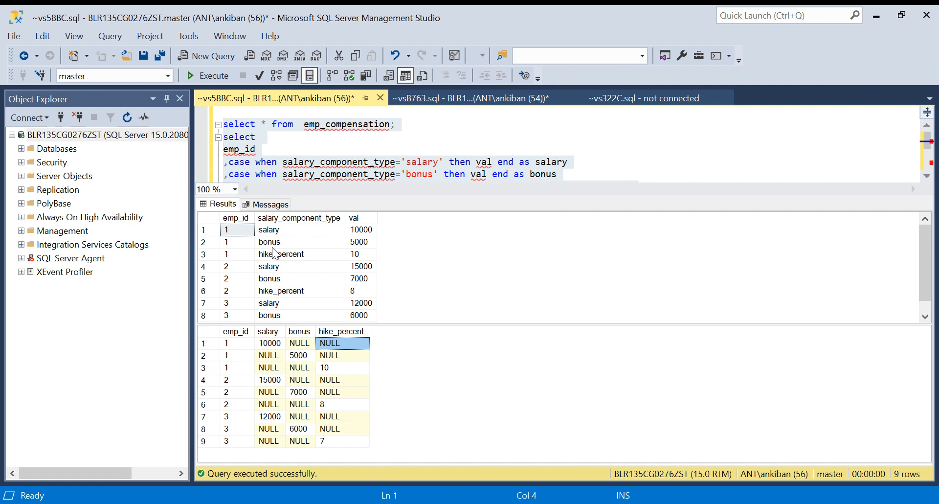
mouse_move(451, 209)
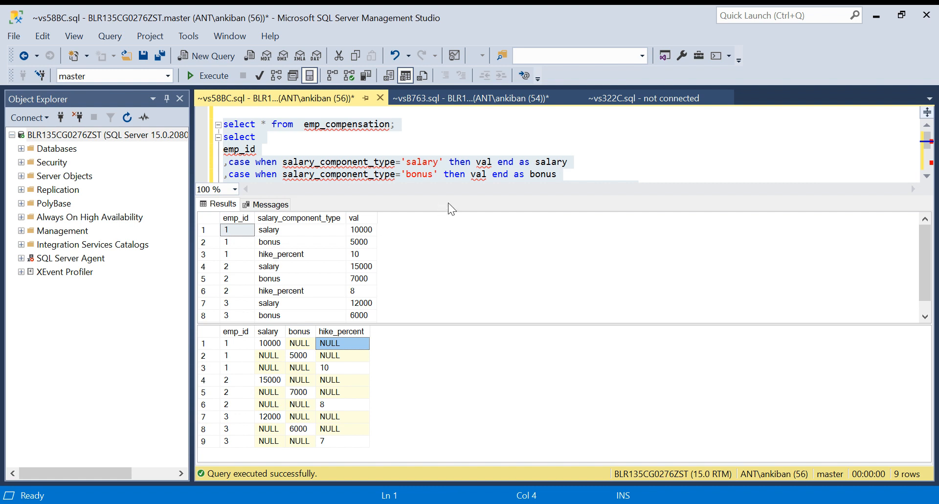
mouse_move(445, 195)
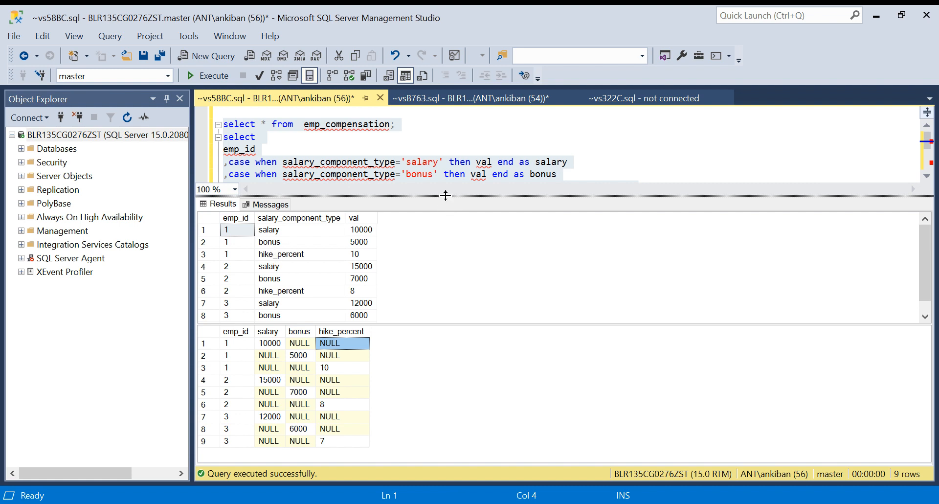
Add the hike_percent CASE column and inspect employee 1's id and salary in results
text(,case when salary_component_type='hike_percent' then val end as hike_percent)
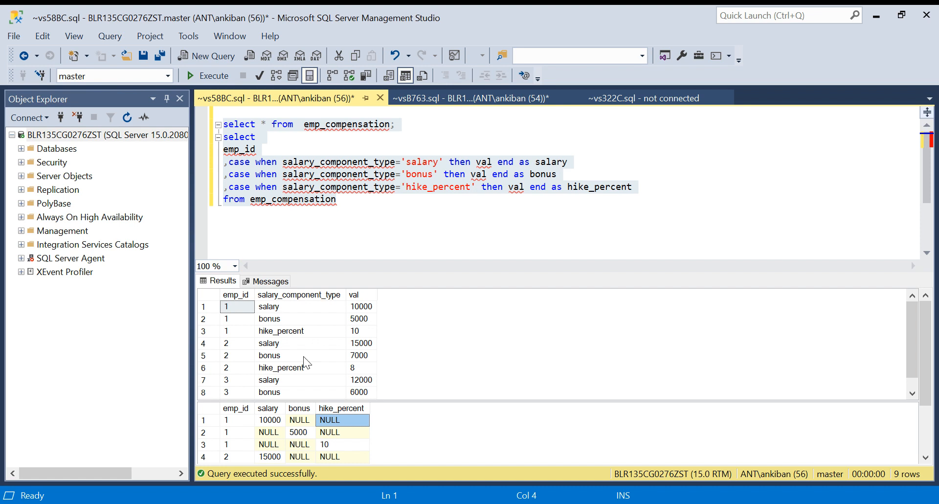
mouse_move(505, 280)
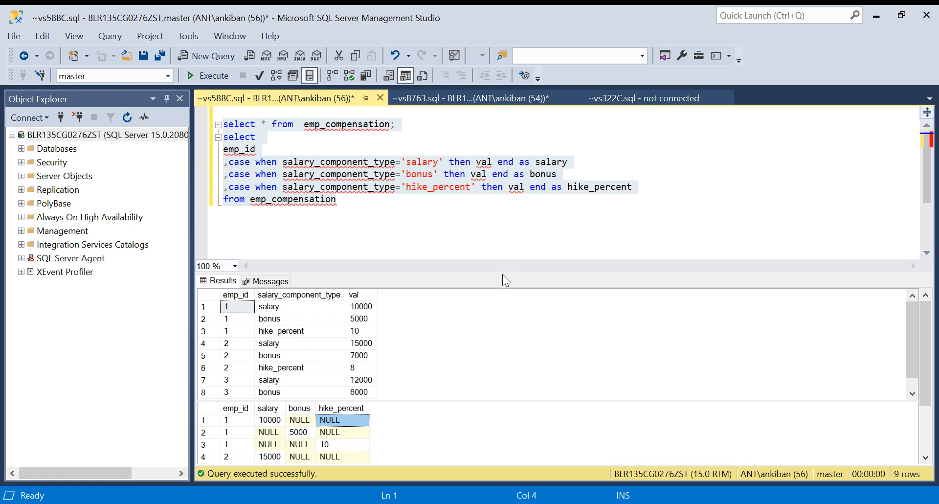
mouse_move(494, 219)
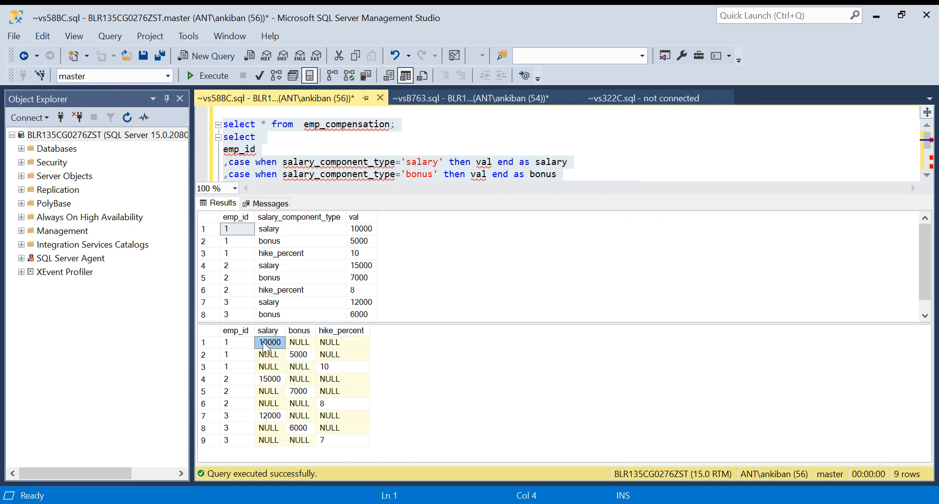
click(324, 366)
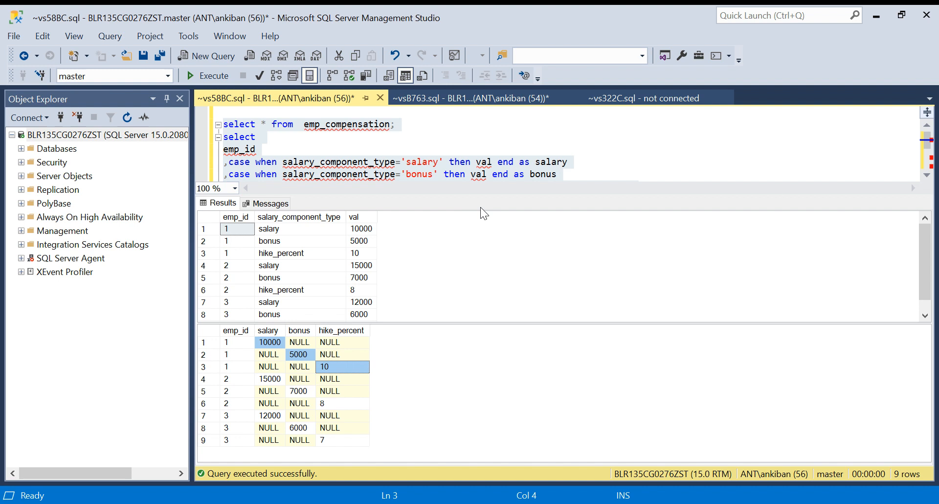
click(237, 342)
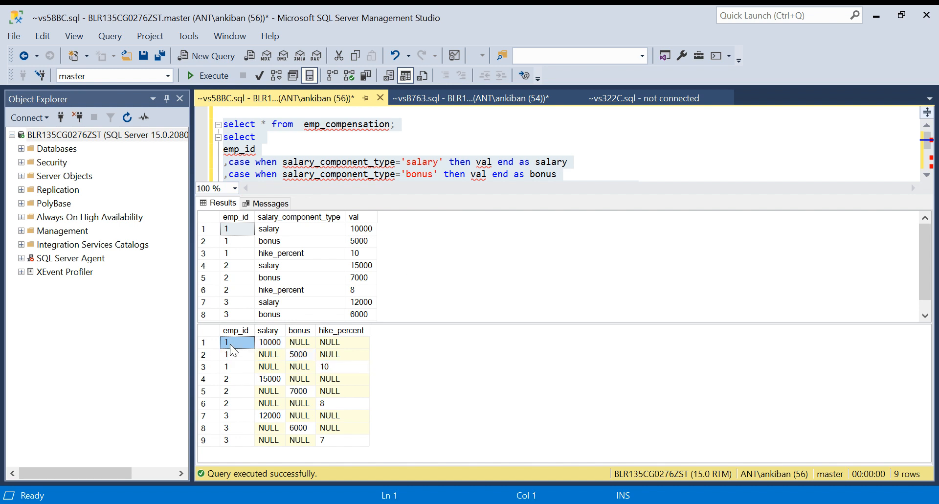
drag(237, 342, 236, 366)
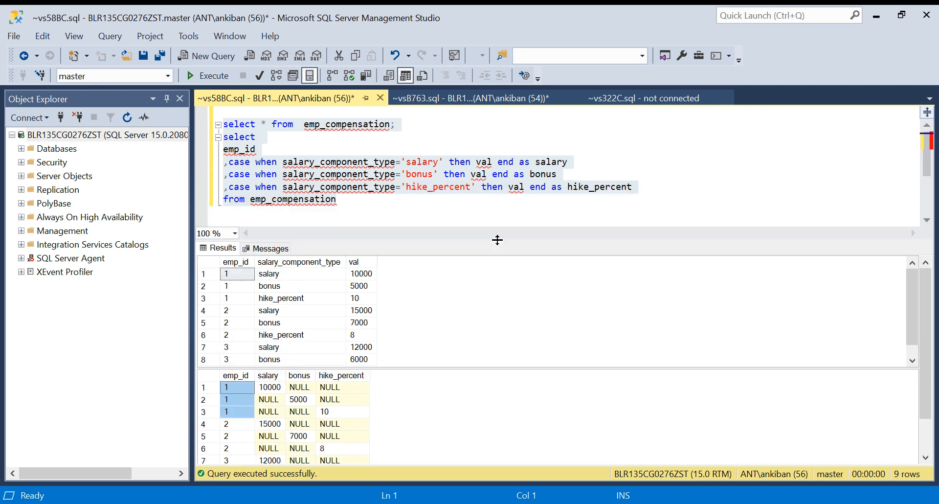
click(270, 387)
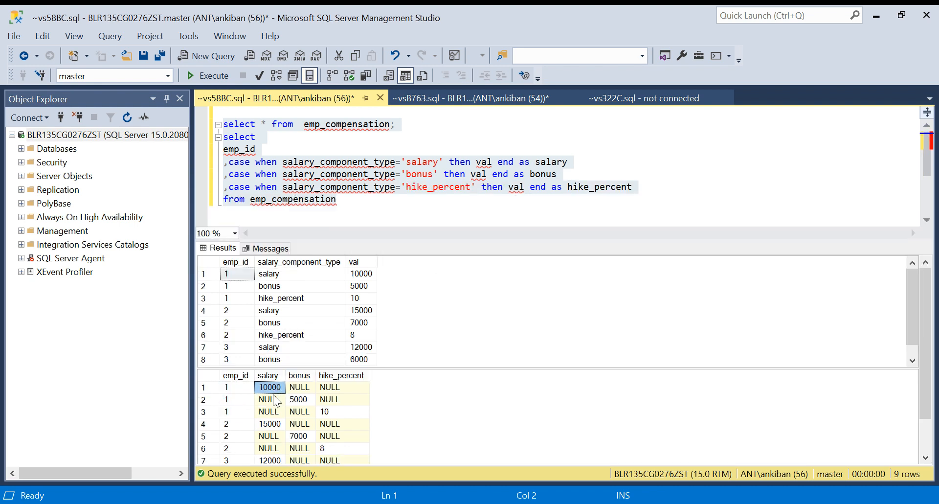
click(269, 399)
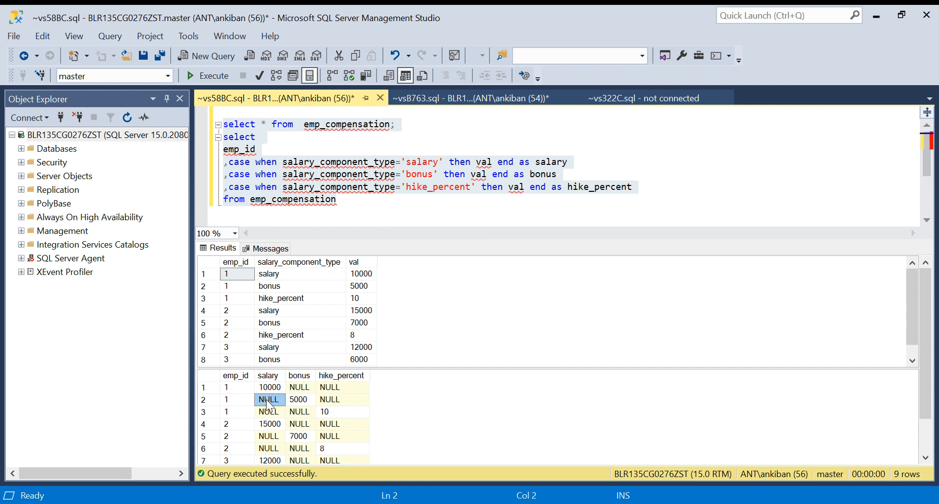
mouse_move(285, 417)
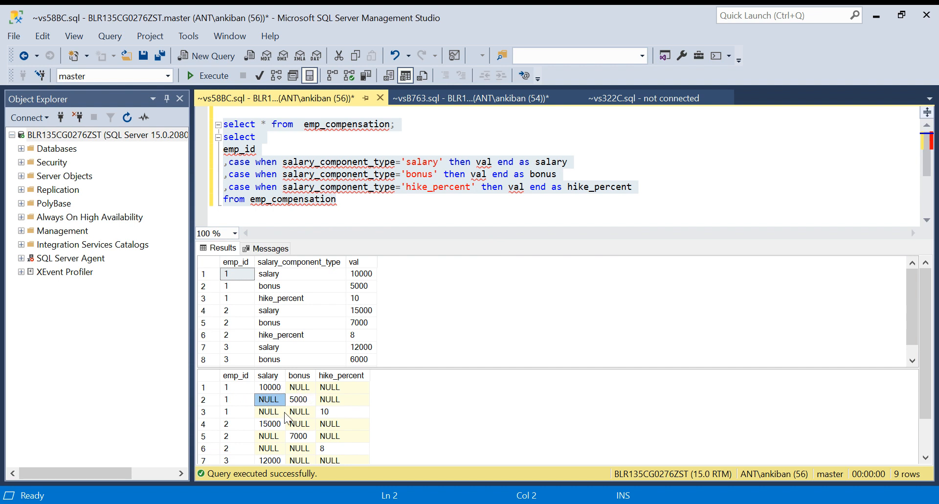
mouse_move(305, 431)
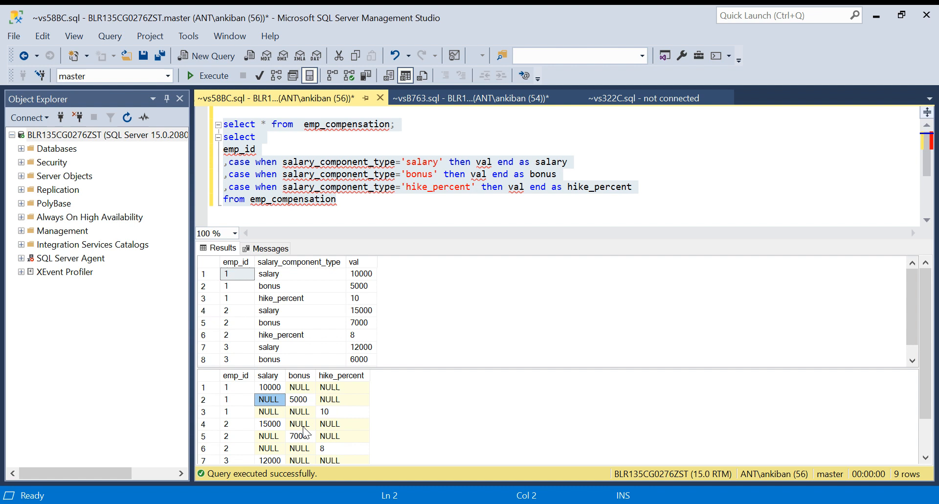
mouse_move(235, 431)
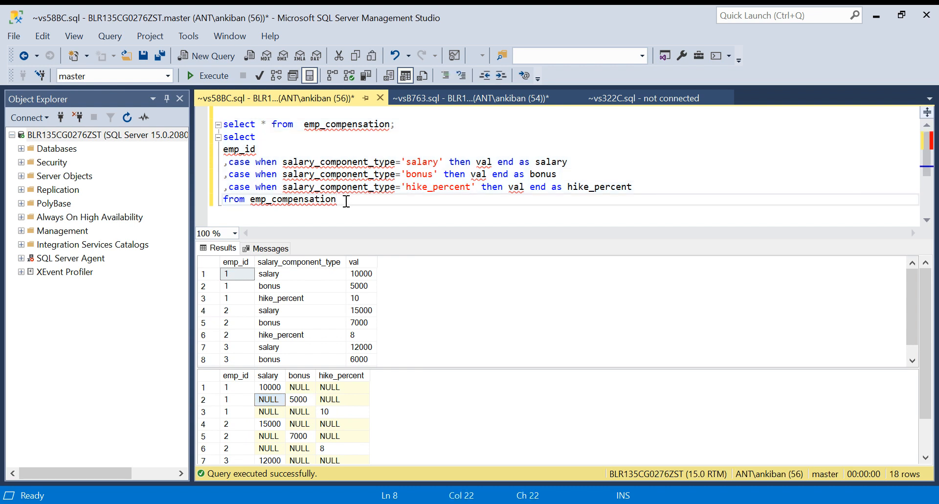
Append group by emp_id and wrap the CASE expressions in sum(...)
text(group)
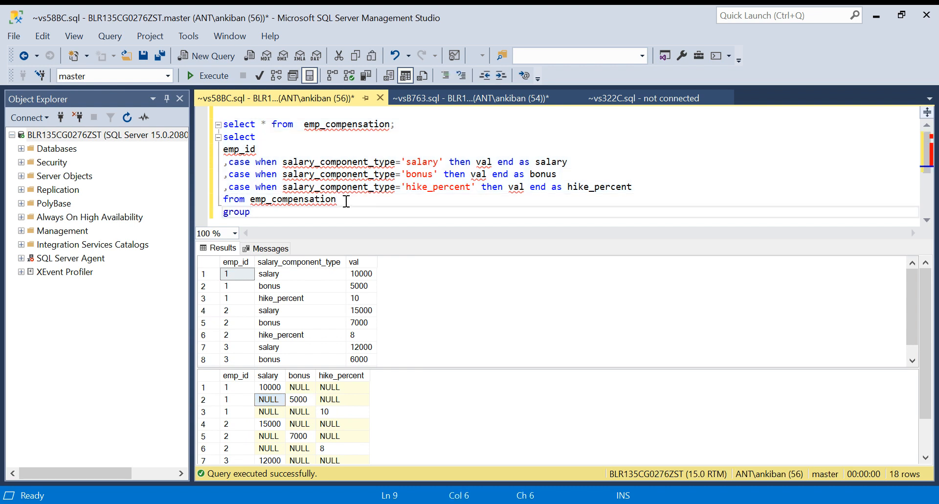
text(by)
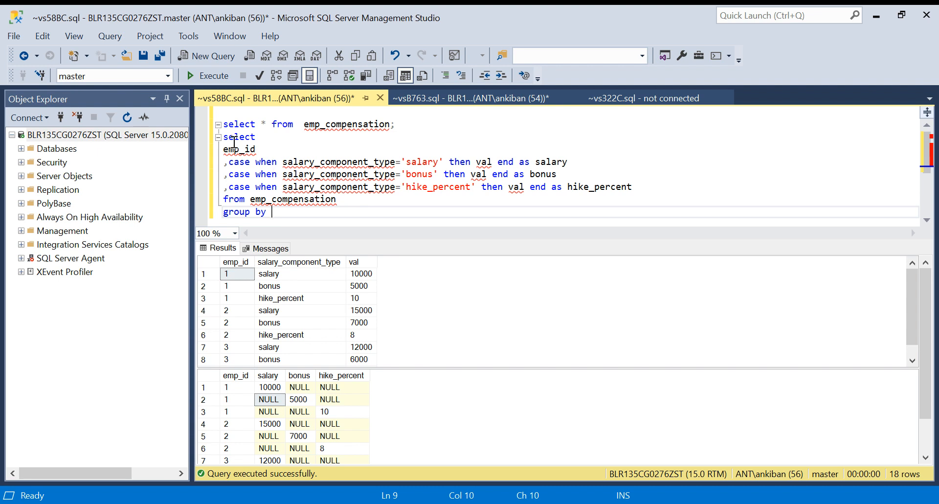
double_click(239, 149)
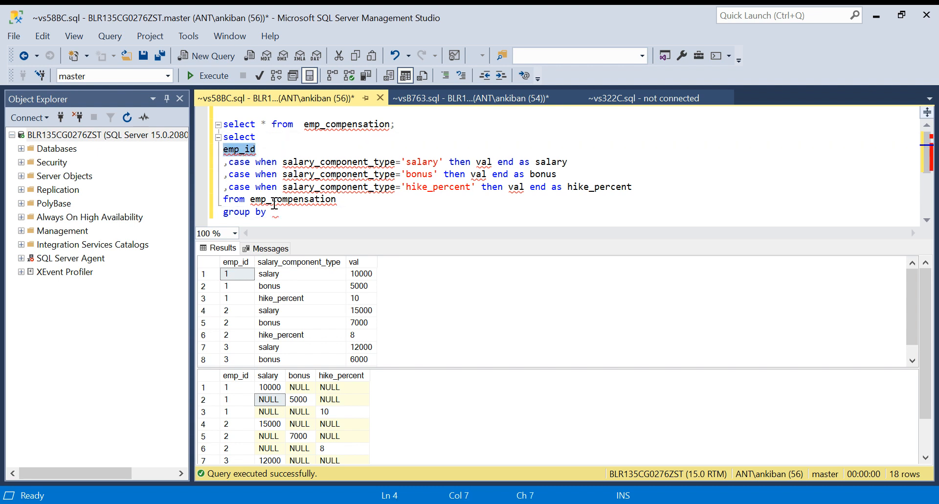
text(emp_id)
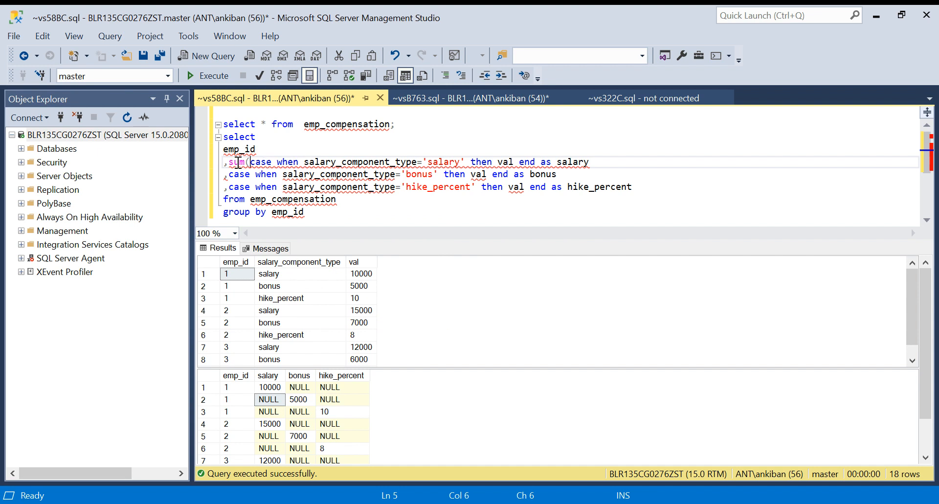
click(537, 162)
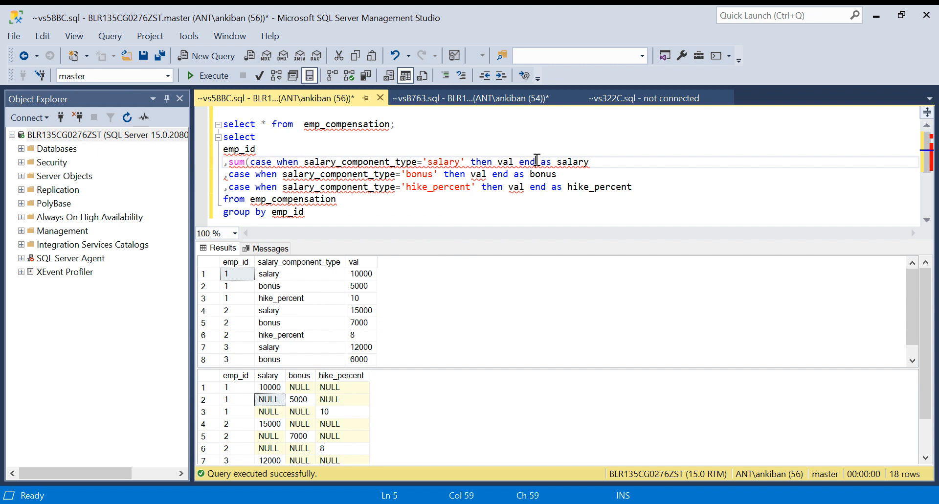
text())
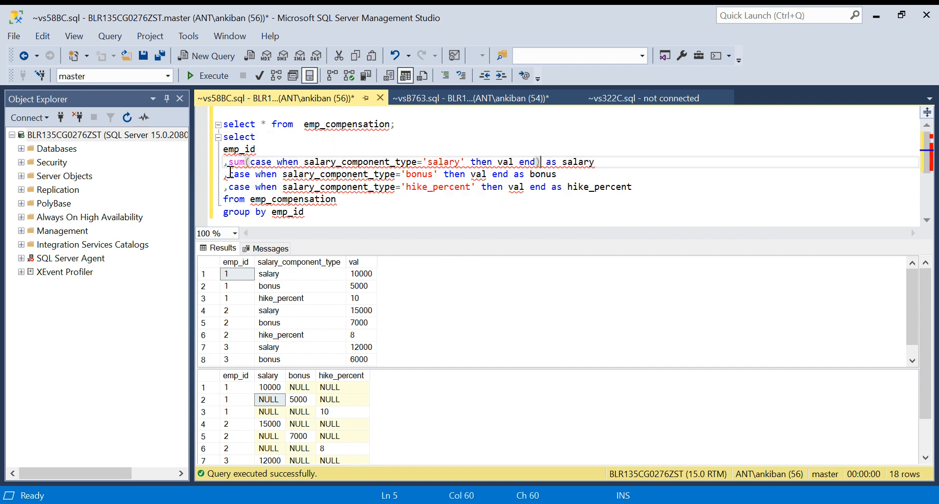
text(sum()
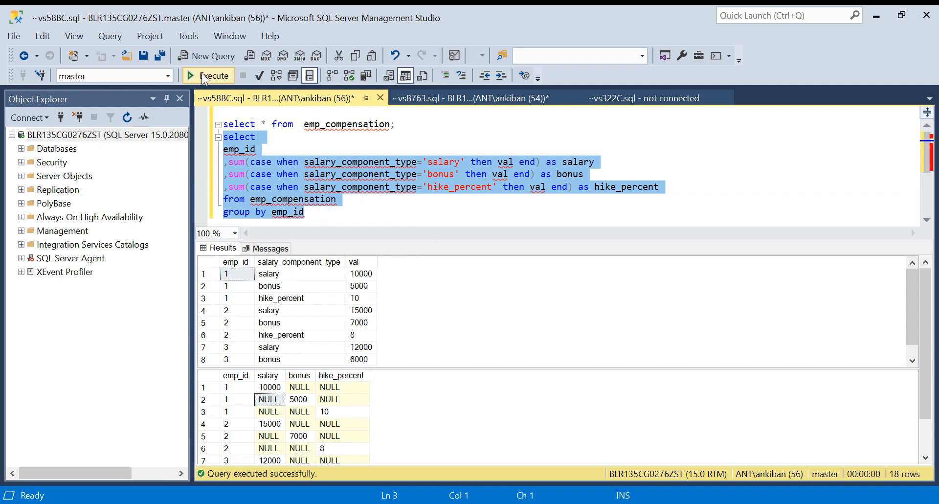
Execute the grouped pivot query for one row per employee, then go to ~vsB763.sql
click(211, 76)
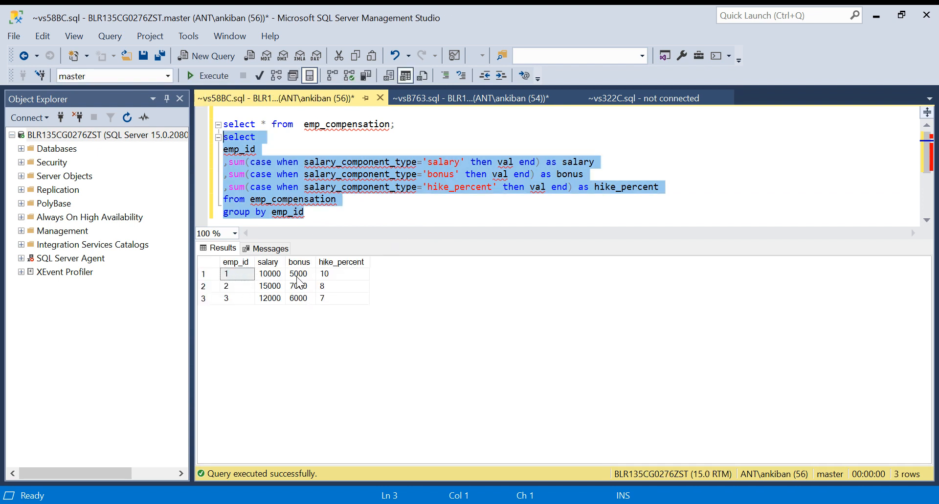
mouse_move(334, 282)
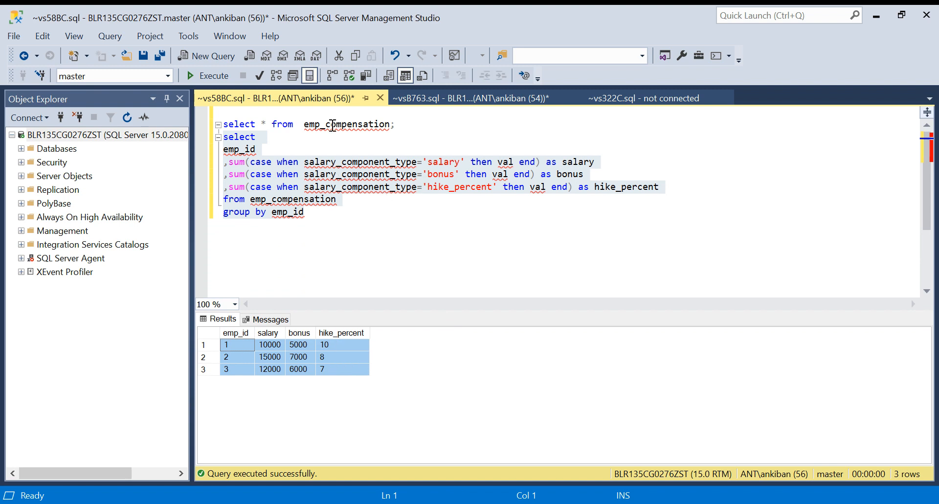
double_click(347, 124)
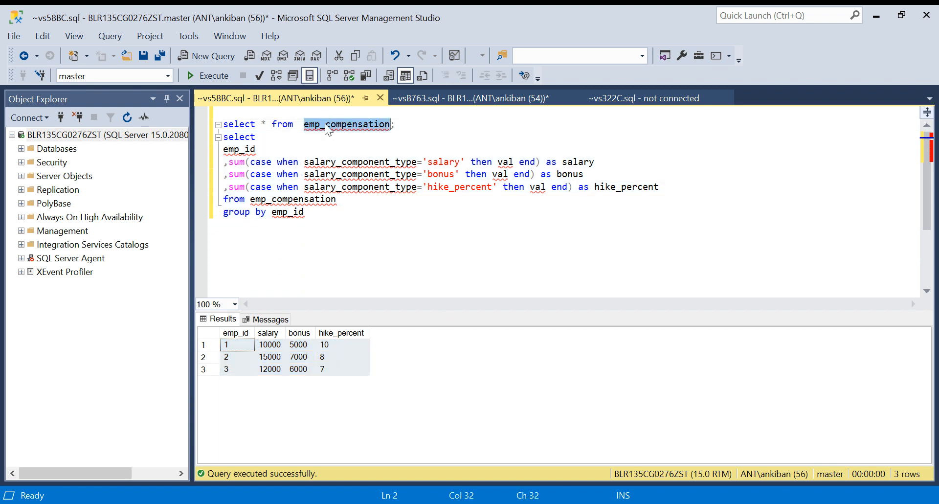
click(473, 98)
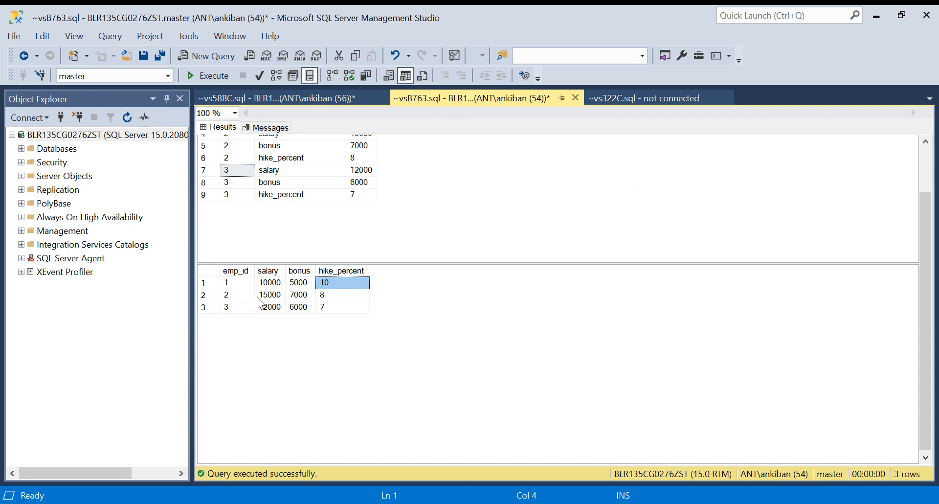
Check employee 2's salary in the ~vsB763.sql pivot results and scroll up
click(270, 294)
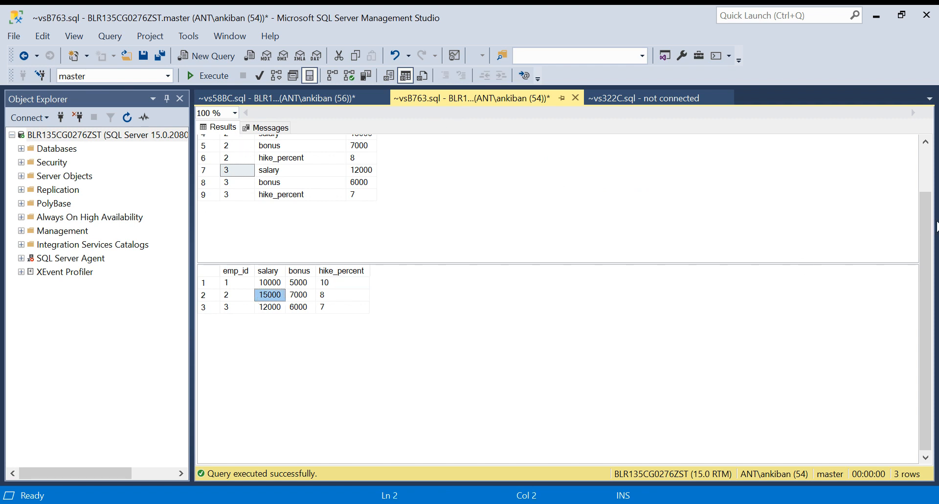
scroll(up, 3)
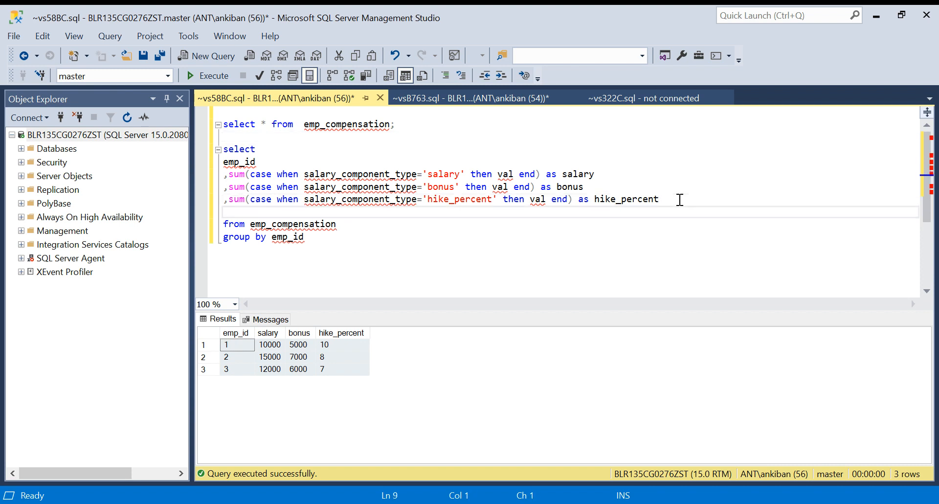
Add into emp_compensation_pivot above FROM and run it, creating the table (3 rows)
text(into)
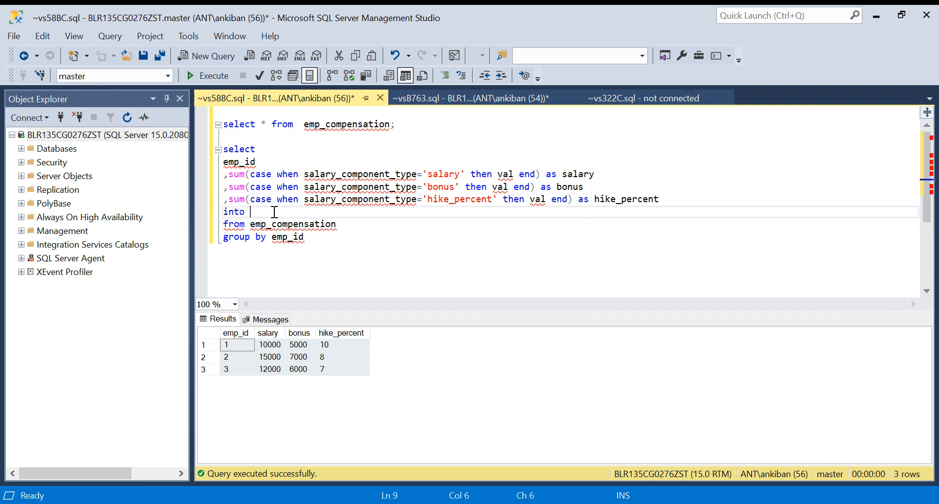
text(emp_compensation_)
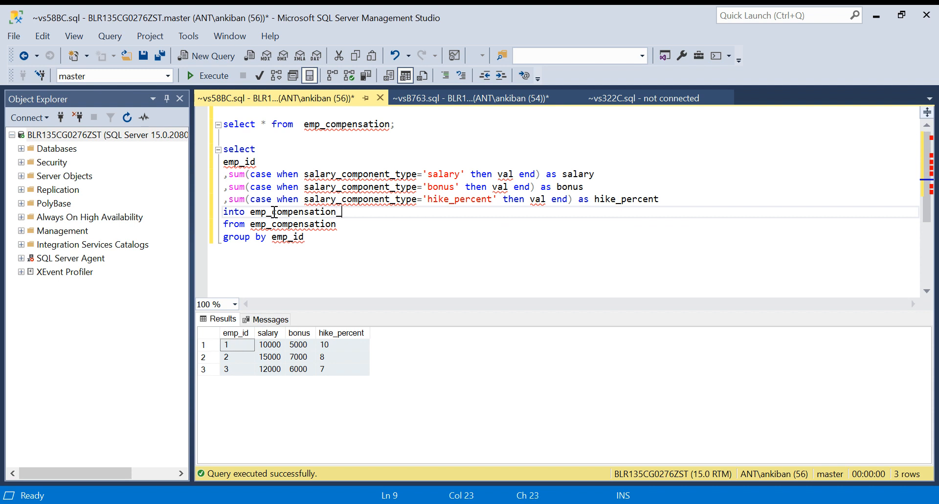
text(pivot)
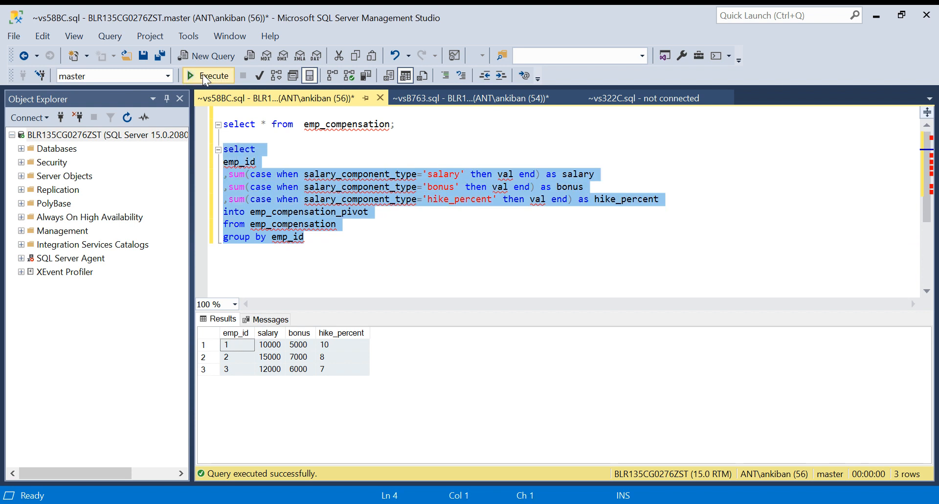
click(208, 76)
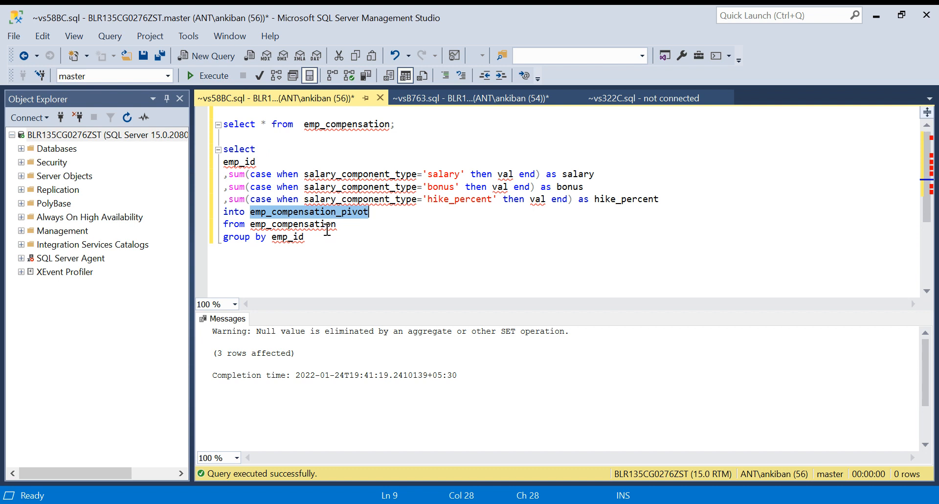
click(310, 237)
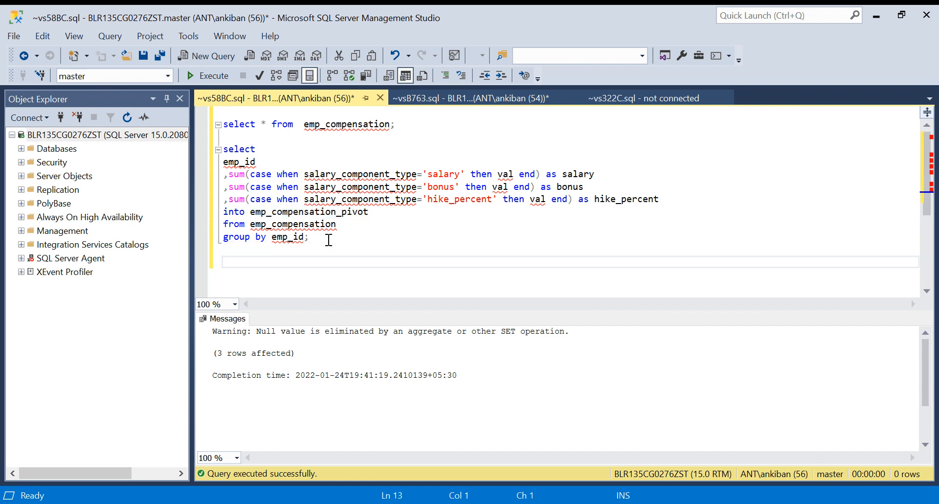
Run 'select * from emp_compensation_pivot' to list the three pivoted employee rows
text(select)
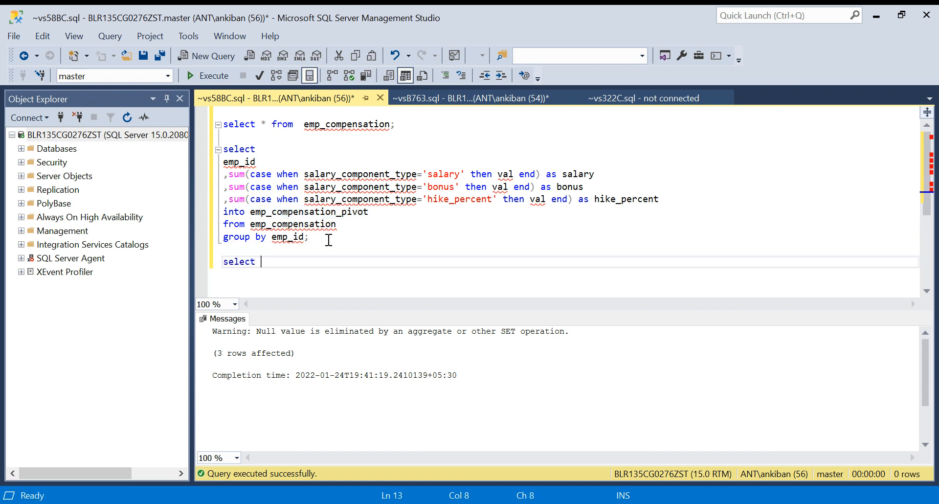
text(* from emp_compensation_pivot)
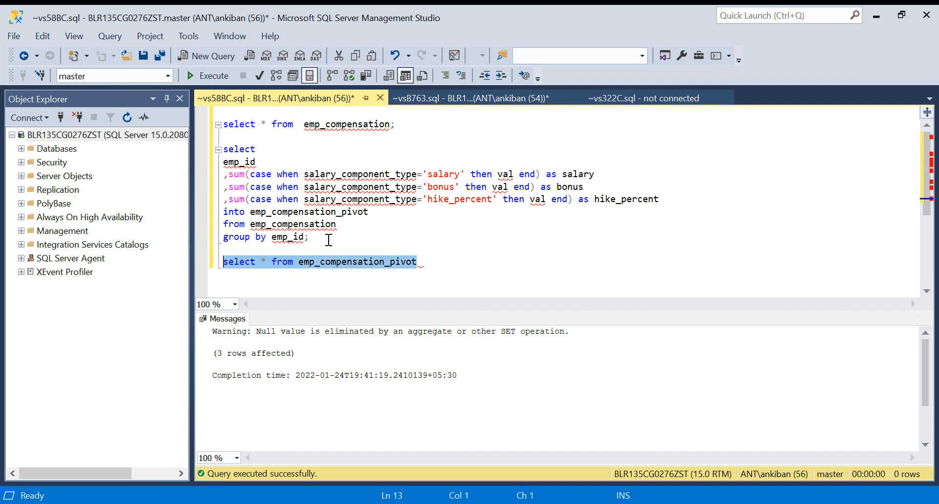
click(212, 76)
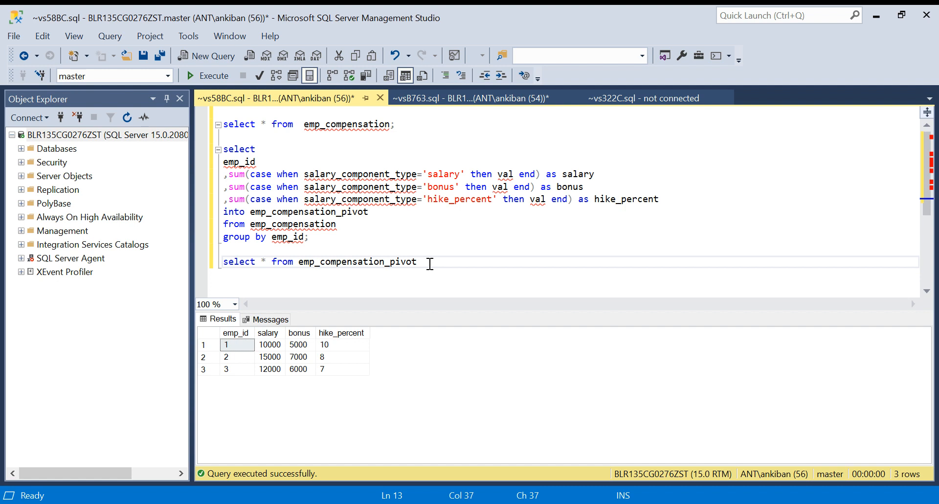
key(enter)
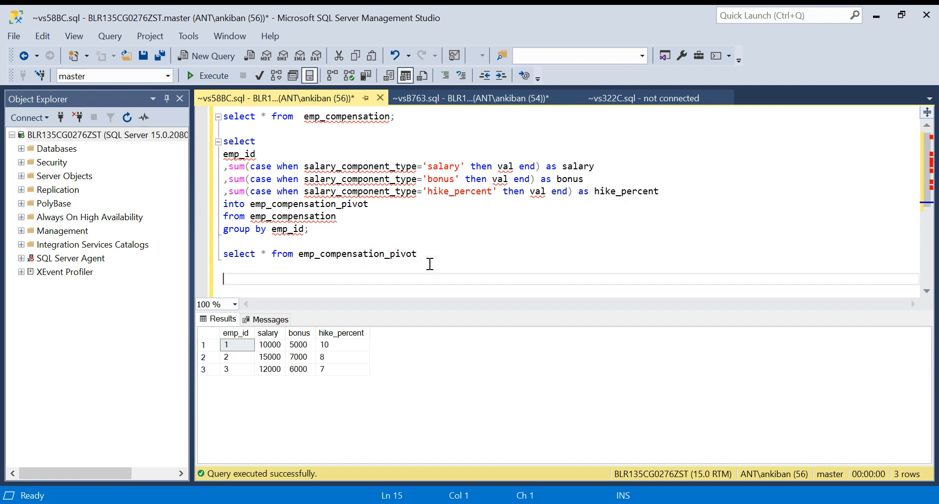
Replace the asterisk with emp_id, 'salary' as salary_component_type, and salary as val
click(267, 254)
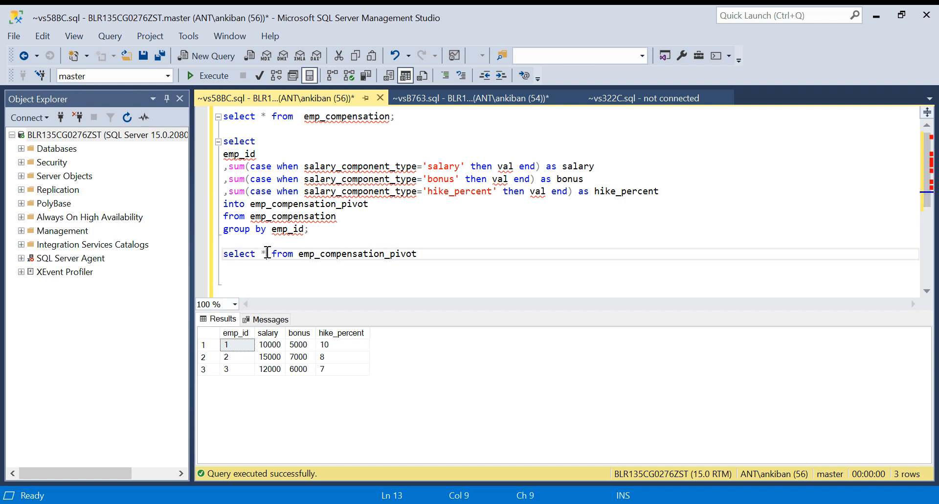
text(emp)
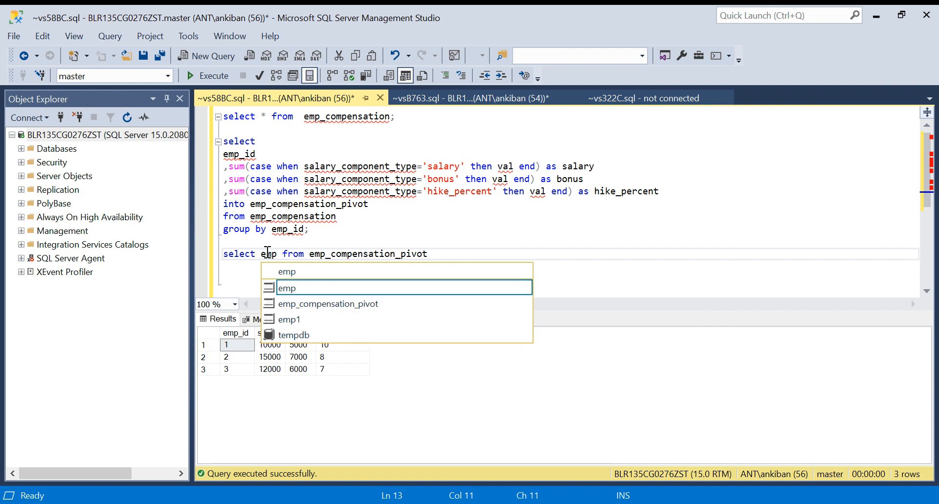
text(_id,)
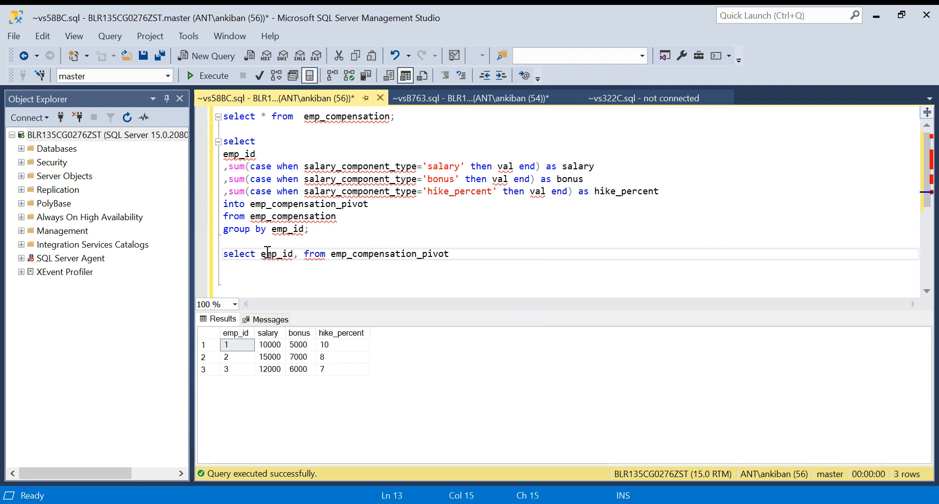
text('salary' as)
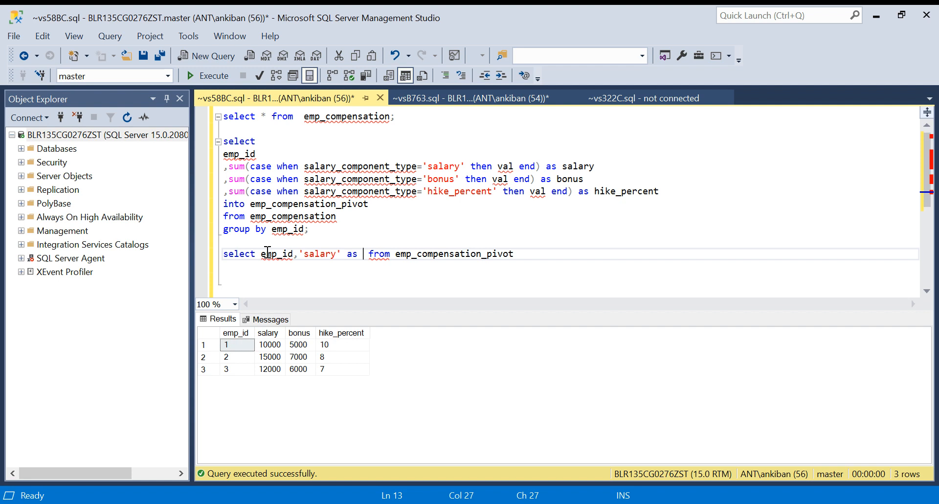
double_click(360, 166)
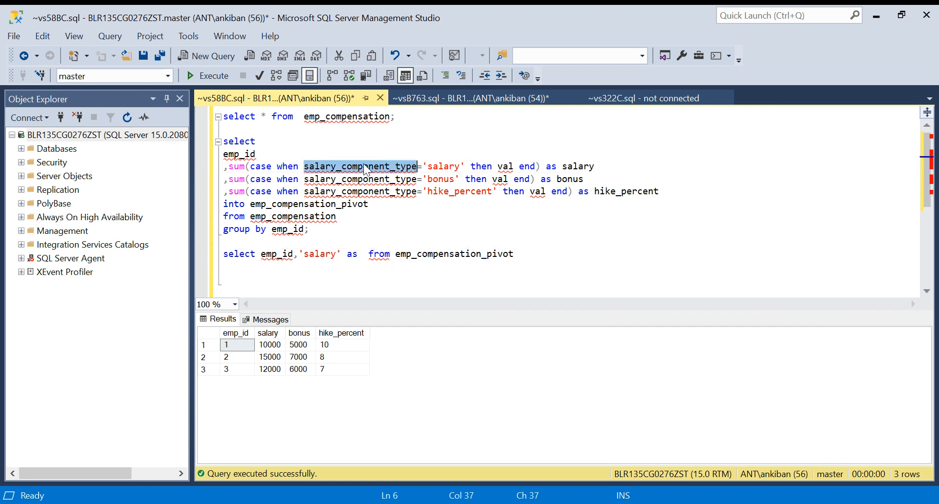
mouse_move(363, 256)
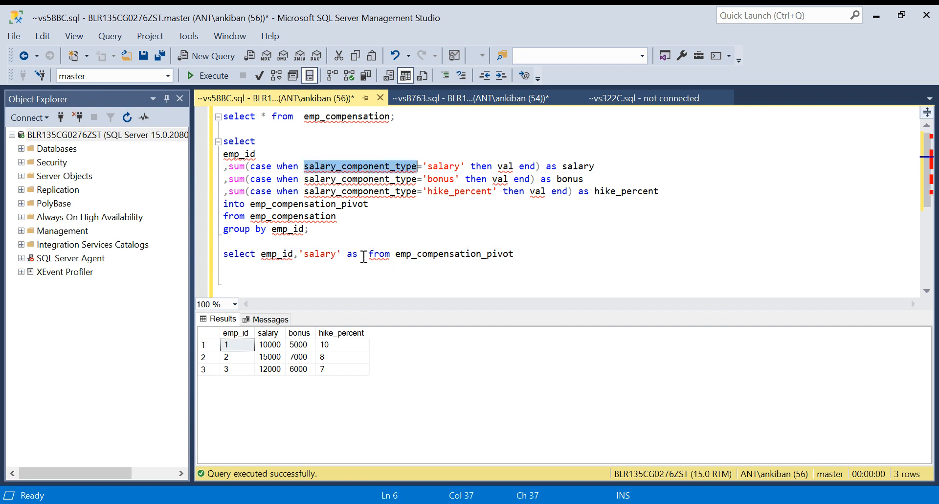
text(salary_component_type, salary as val)
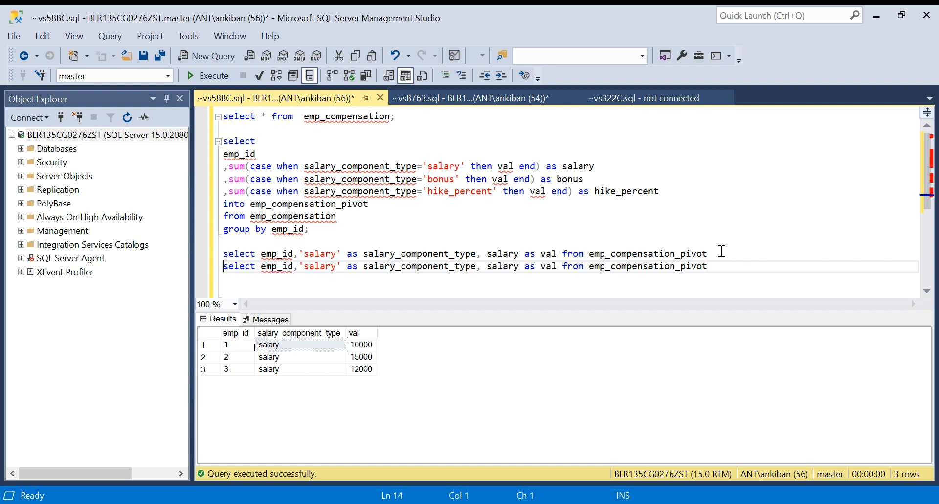
Add UNION ALL copies labelled 'bonus' and 'hike_percent' using their matching value columns
text(union all)
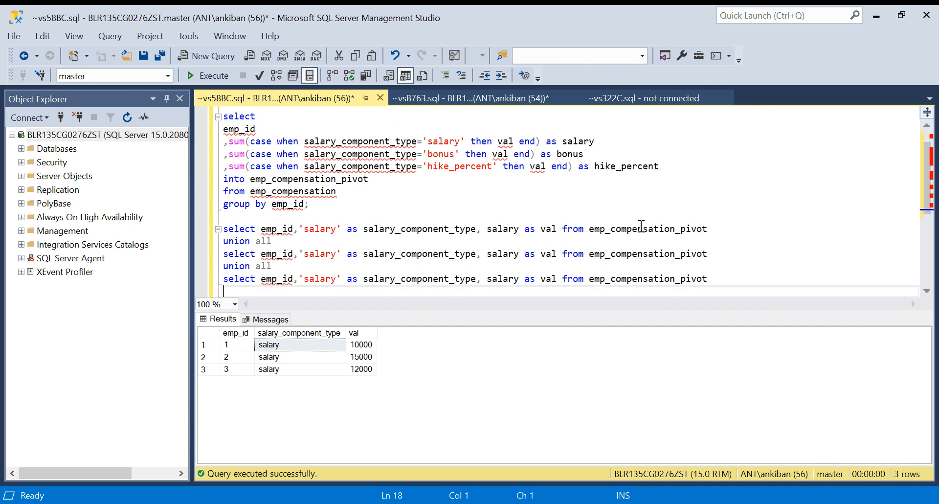
text(b)
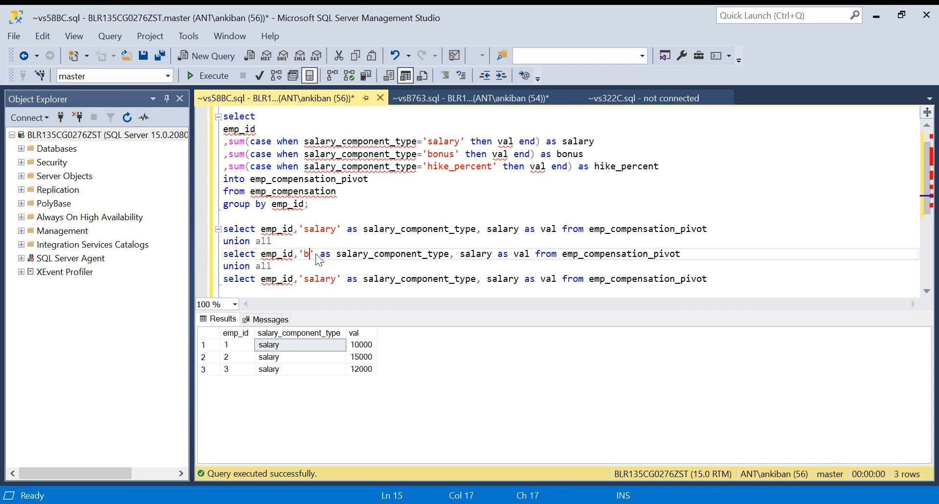
text(onus)
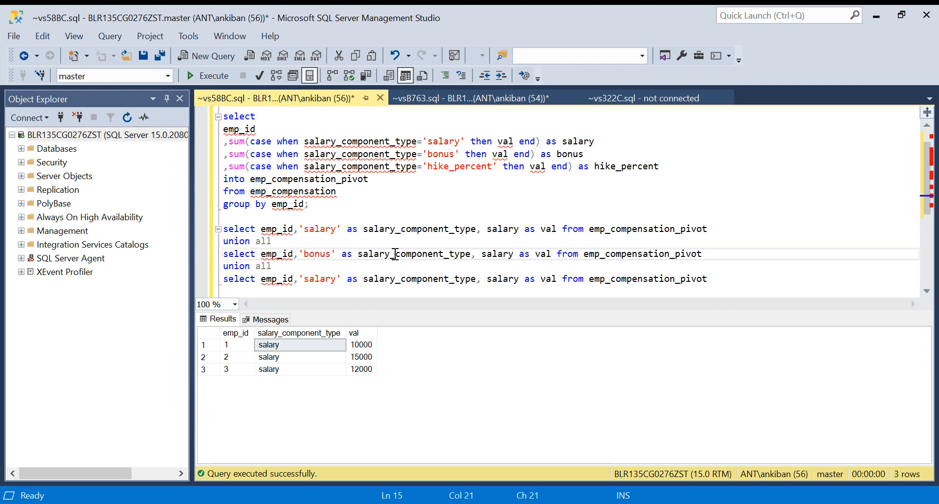
double_click(414, 253)
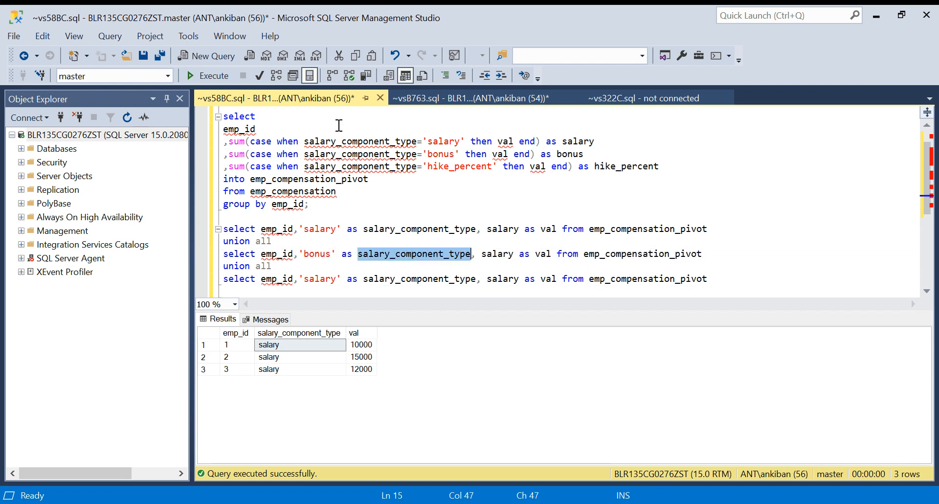
mouse_move(431, 208)
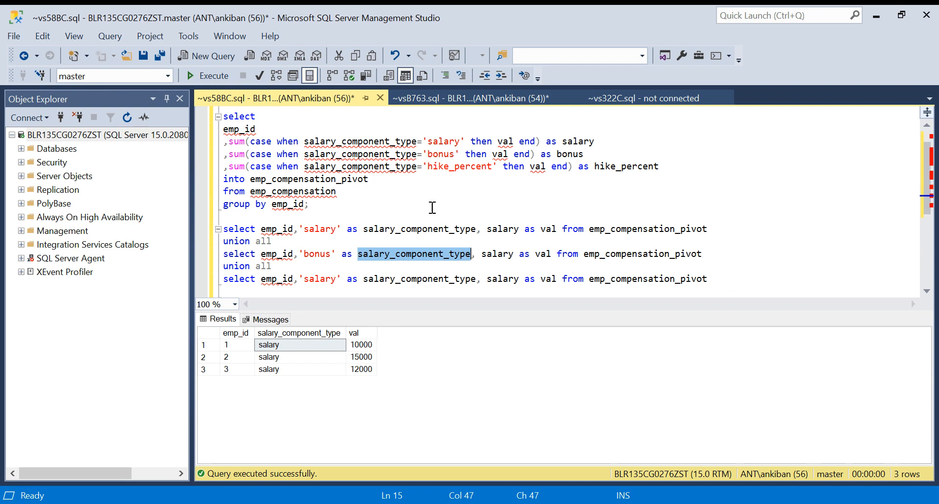
mouse_move(400, 257)
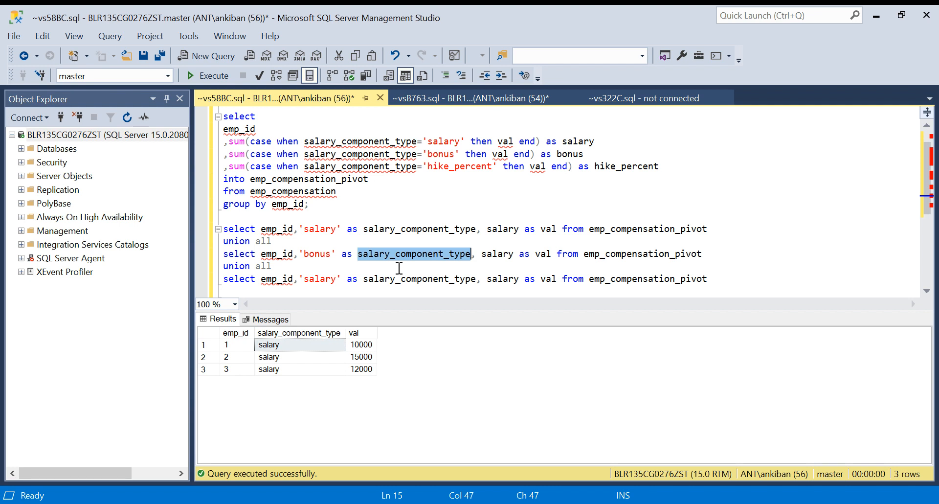
text(bo)
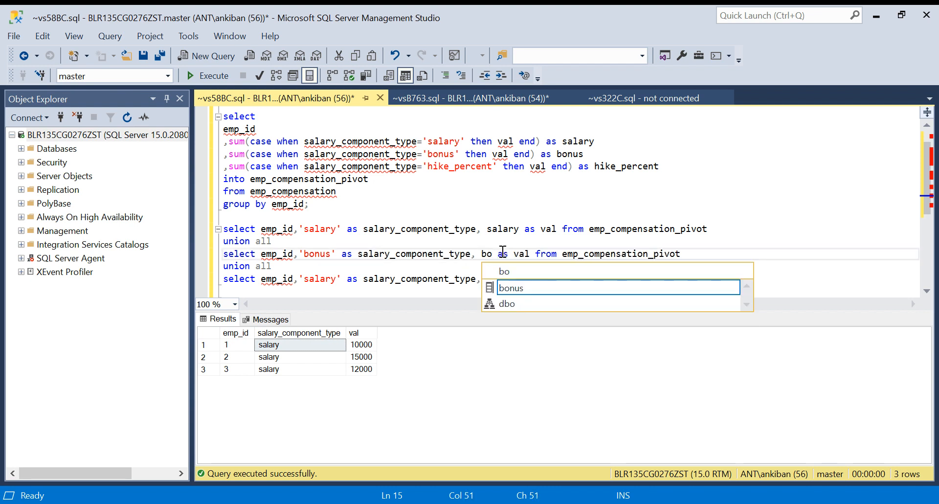
key(Tab)
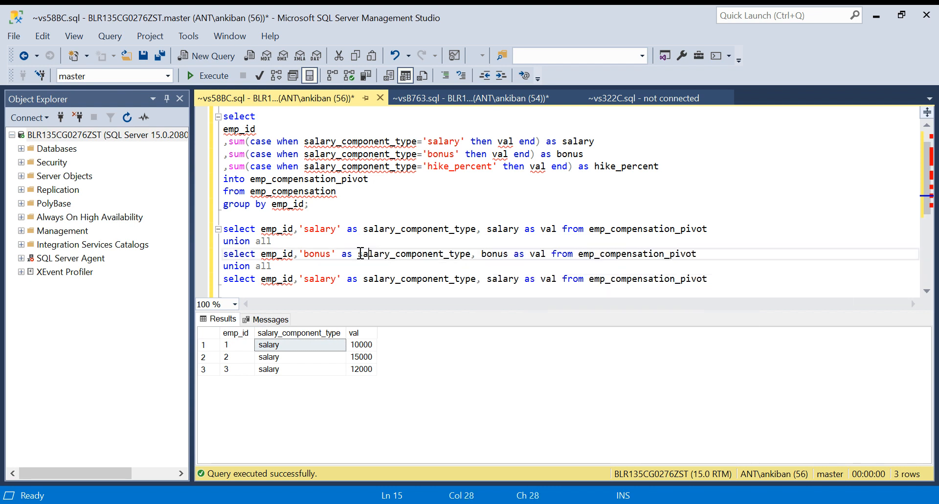
double_click(459, 166)
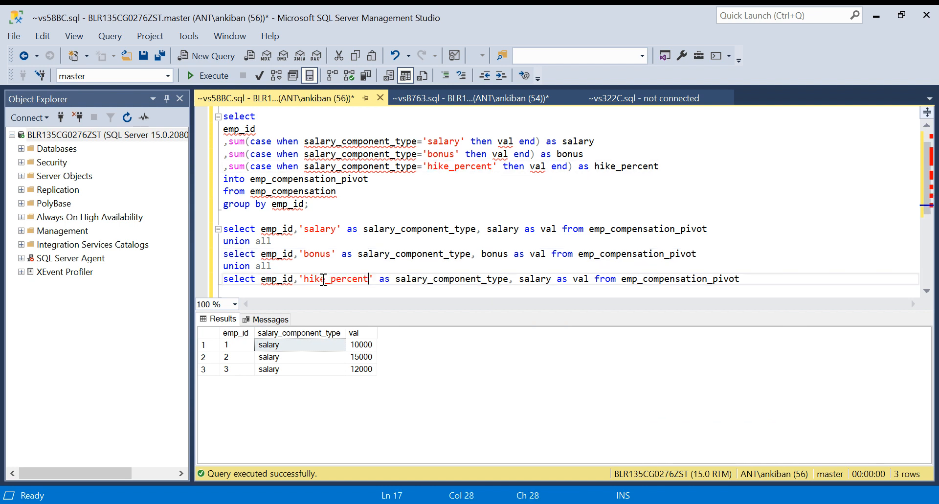
text(hike_percent)
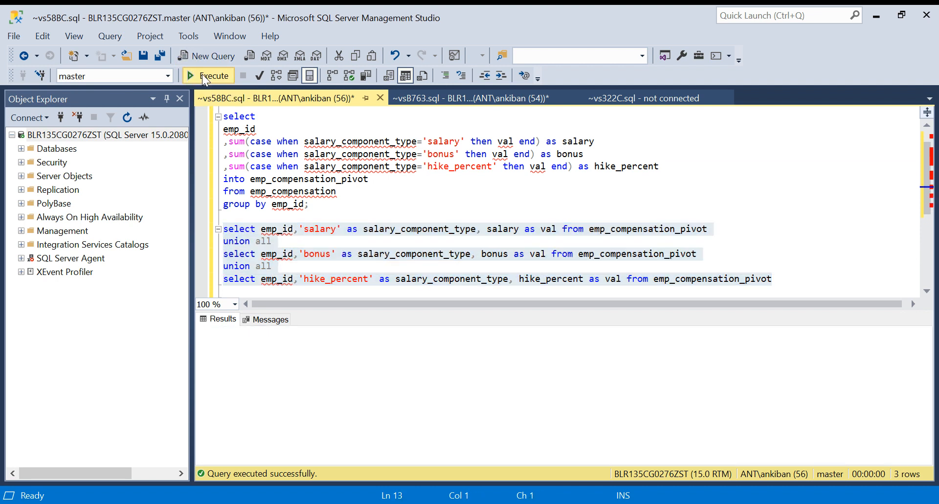
Execute the UNION ALL query and review the nine emp_id, component and value rows
click(208, 75)
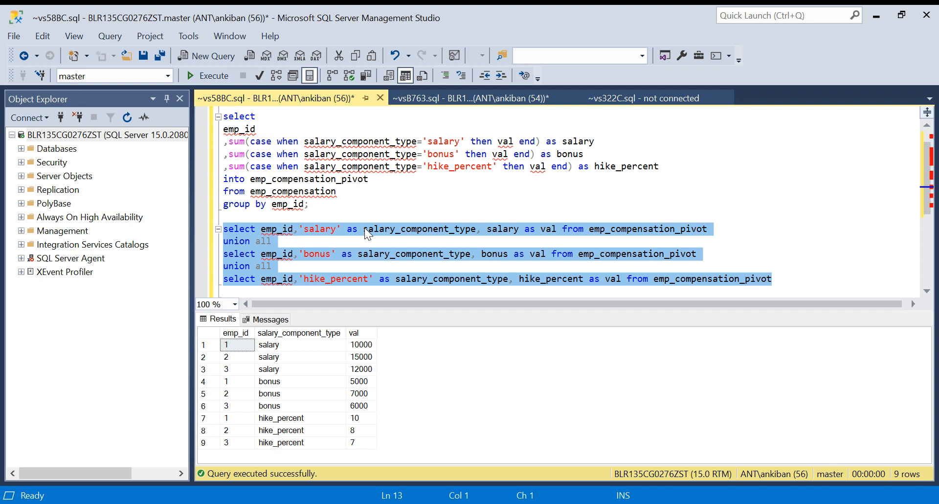
mouse_move(510, 243)
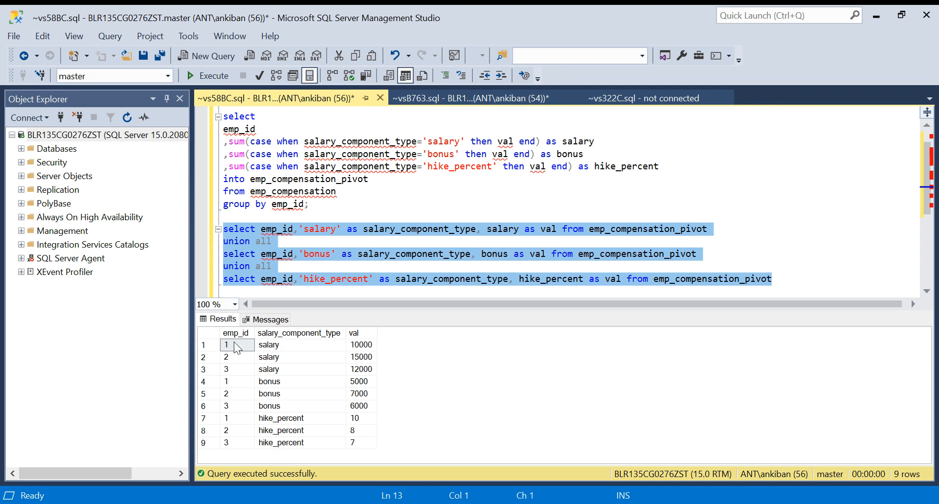
click(227, 381)
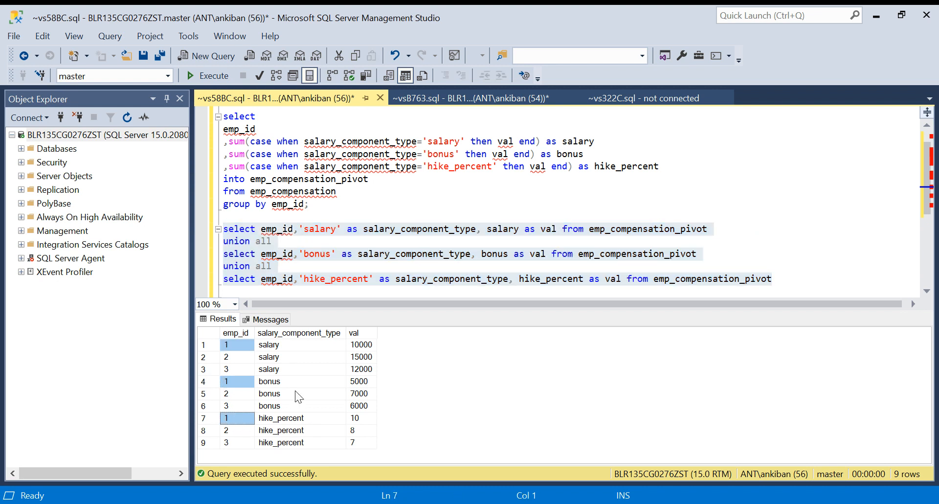
mouse_move(259, 427)
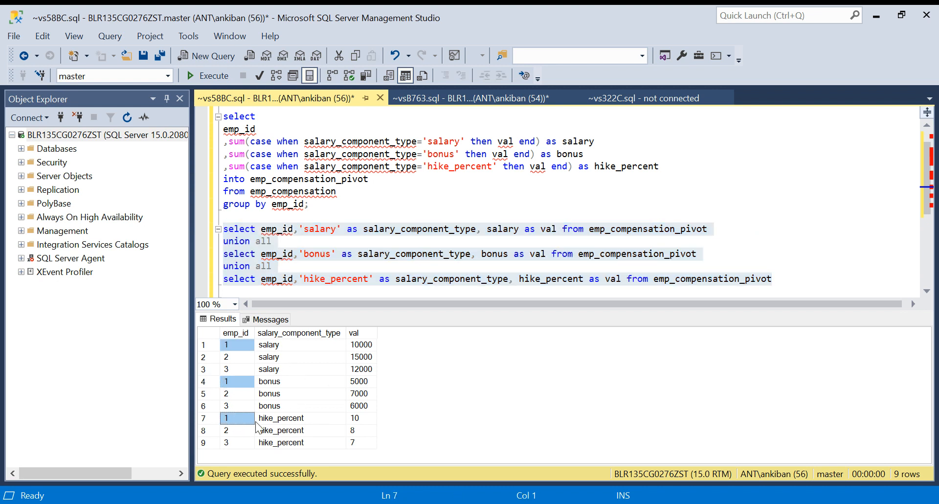
click(425, 216)
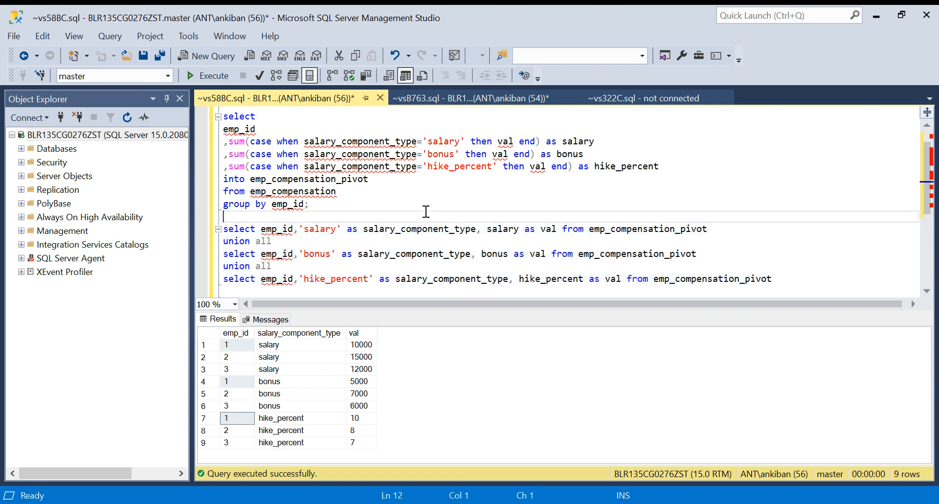
Wrap the union query as 'select * from ( ... ) a order by emp_id'
text(select)
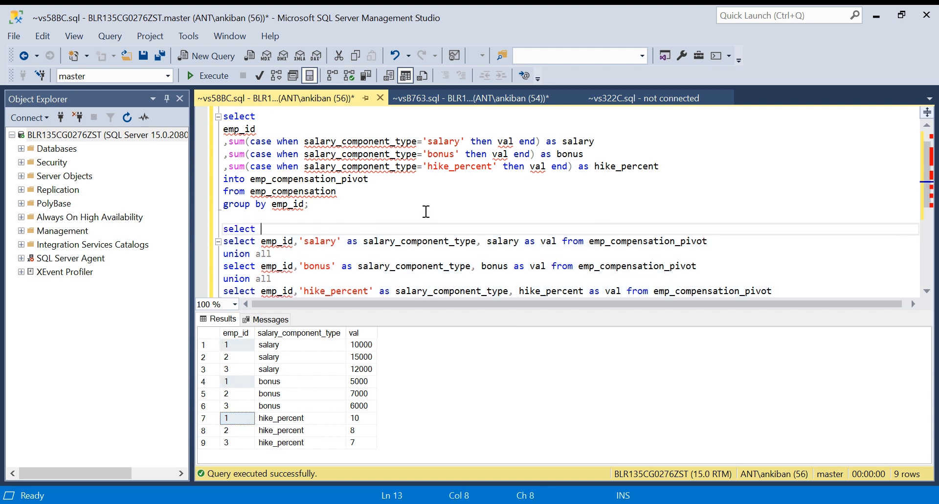
text(* from ()
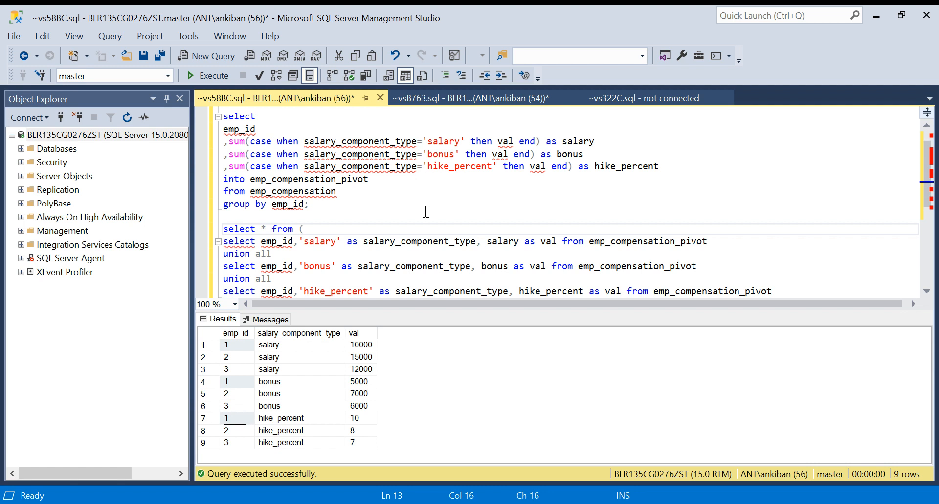
scroll(down, 3)
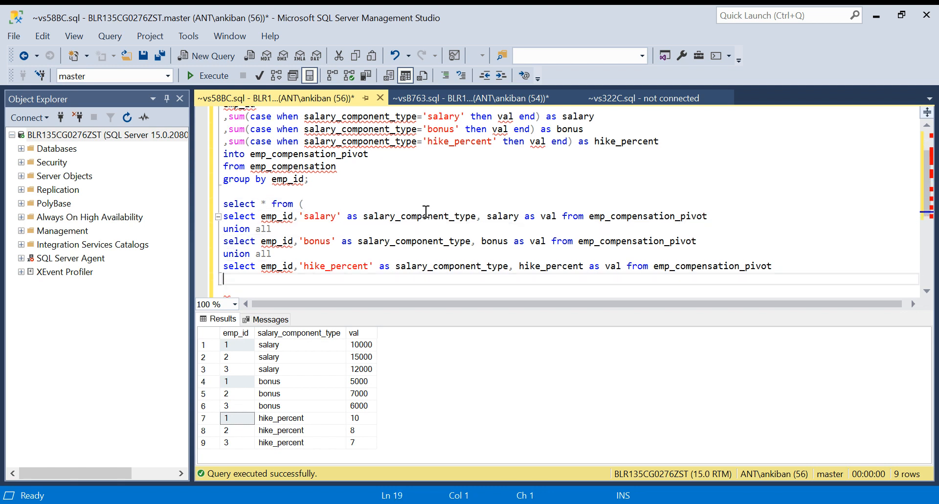
text()o)
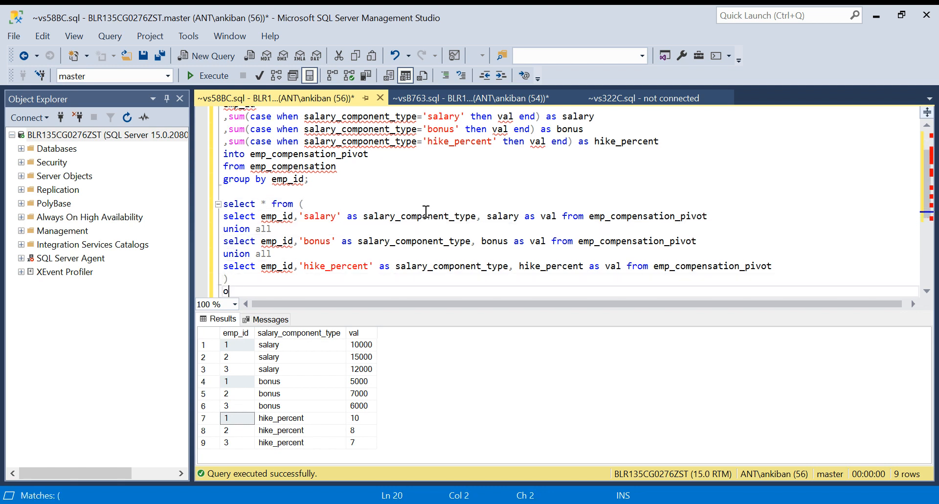
text(rder by)
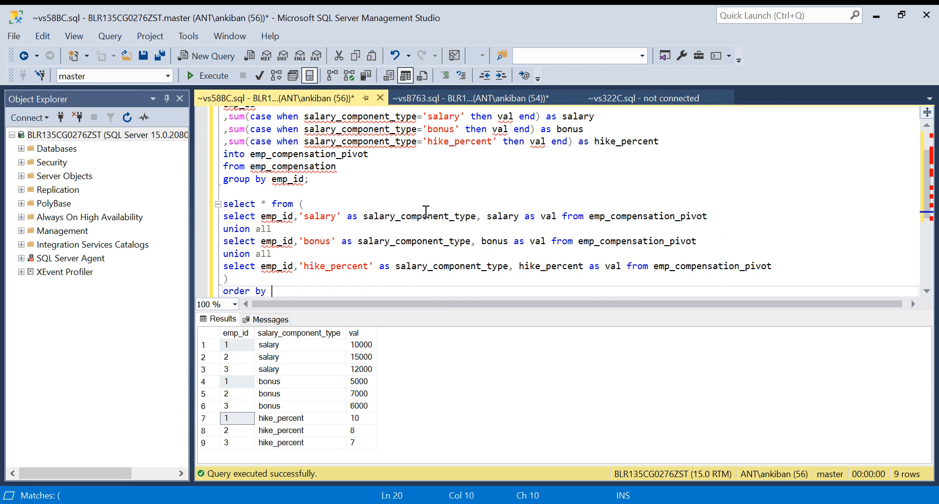
text(emp_id)
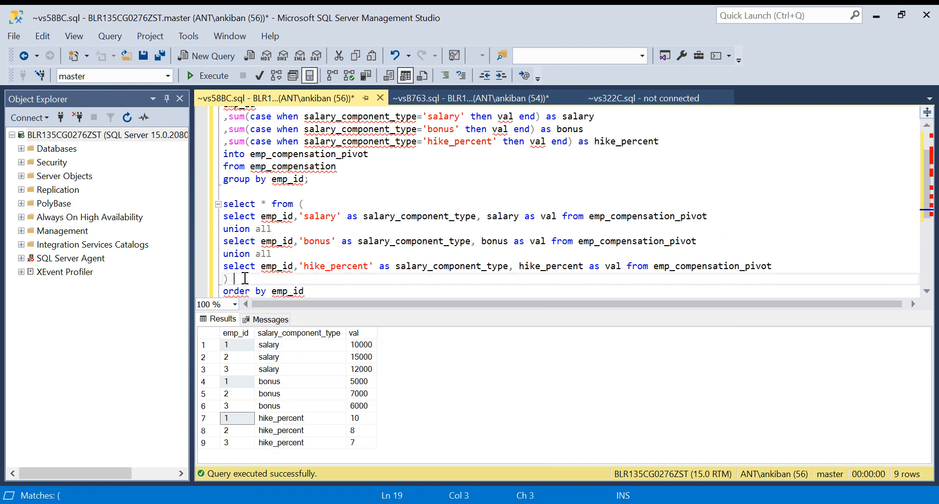
text(a)
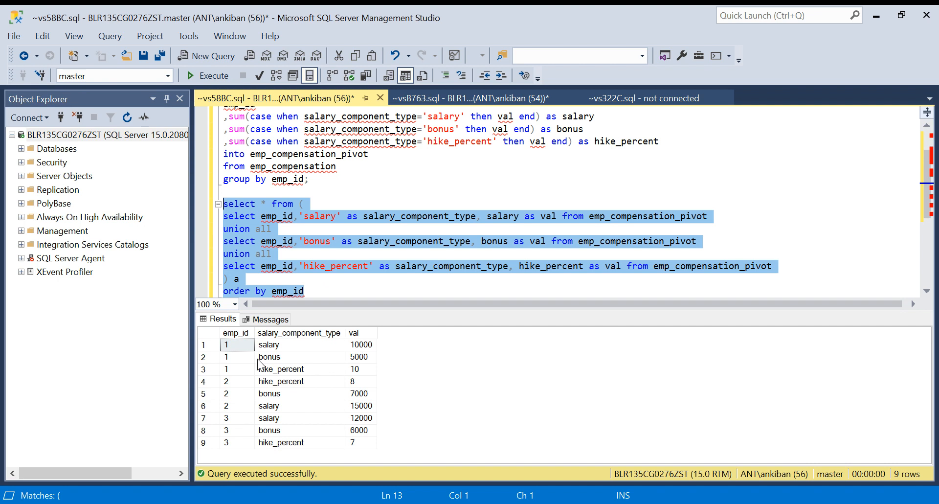
click(299, 369)
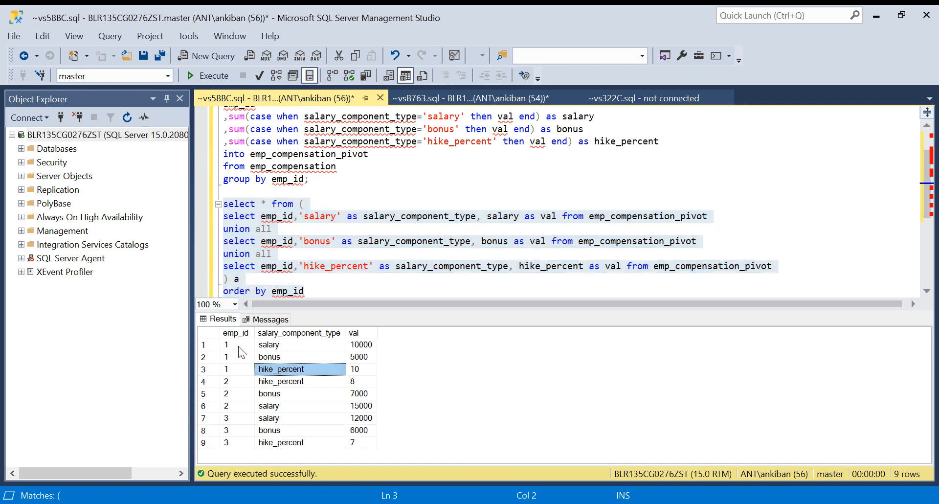
mouse_move(283, 411)
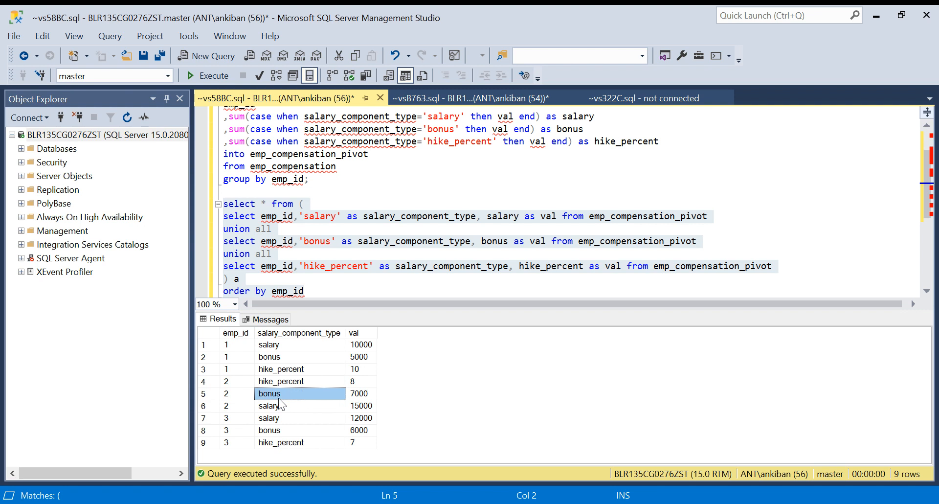
click(236, 442)
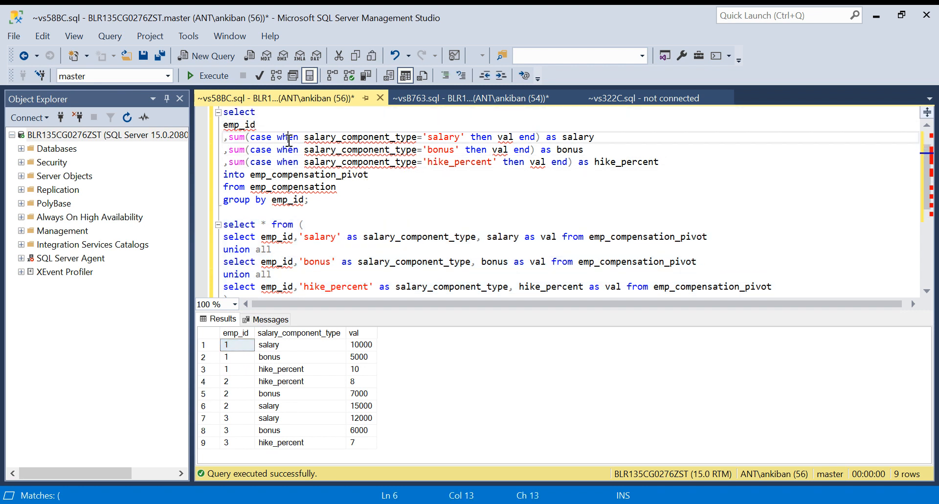
click(288, 149)
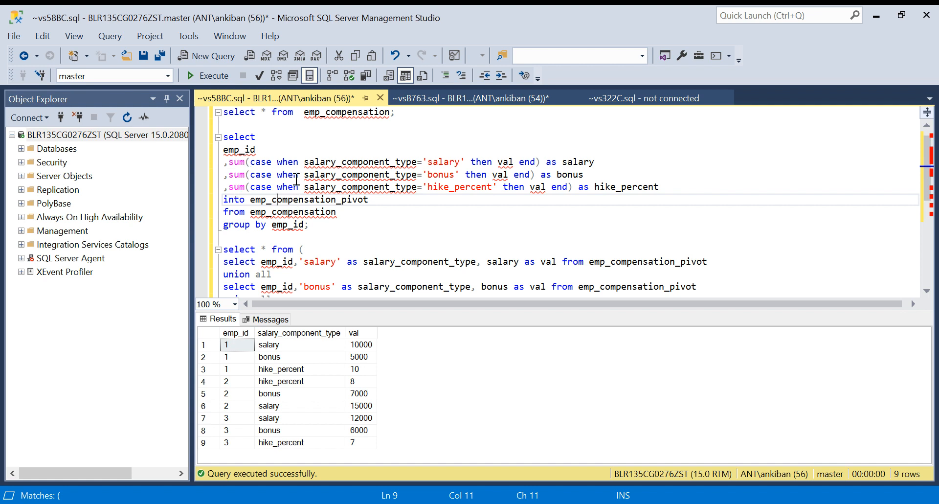
click(309, 225)
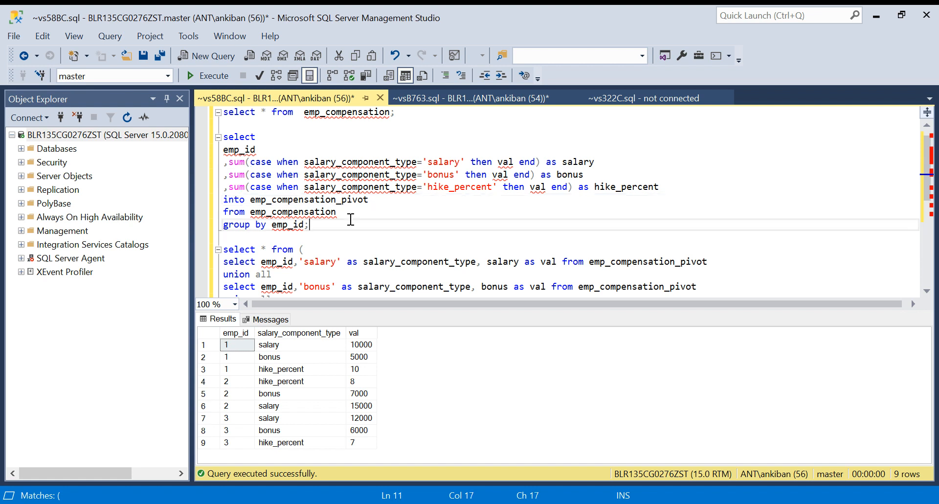